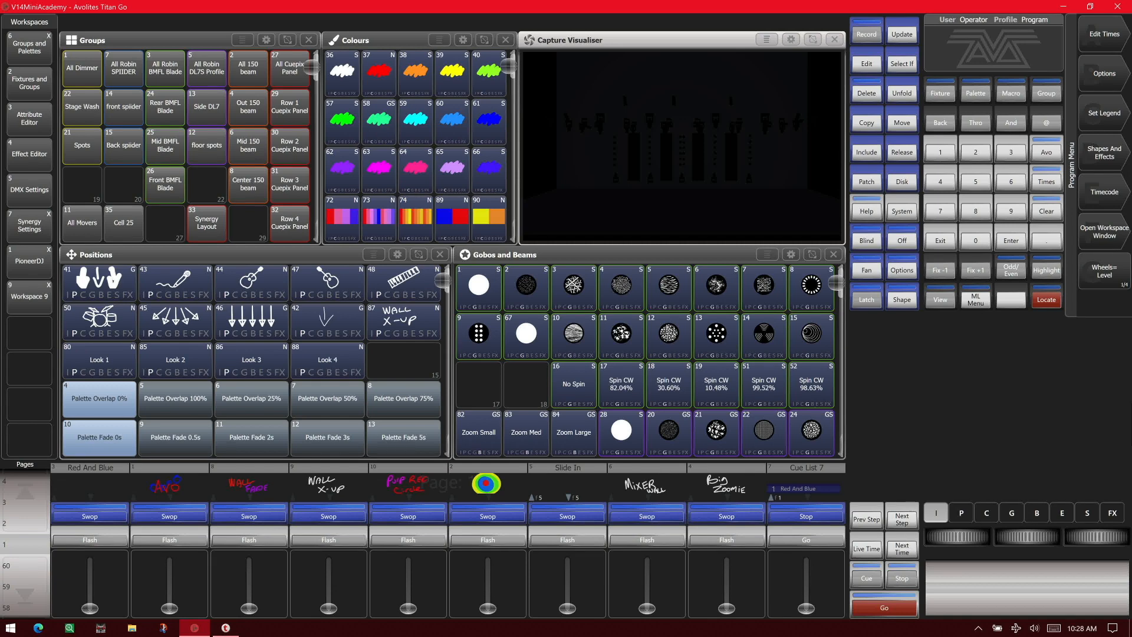
{"action": "mouse_move", "coordinate": [1115, 425]}
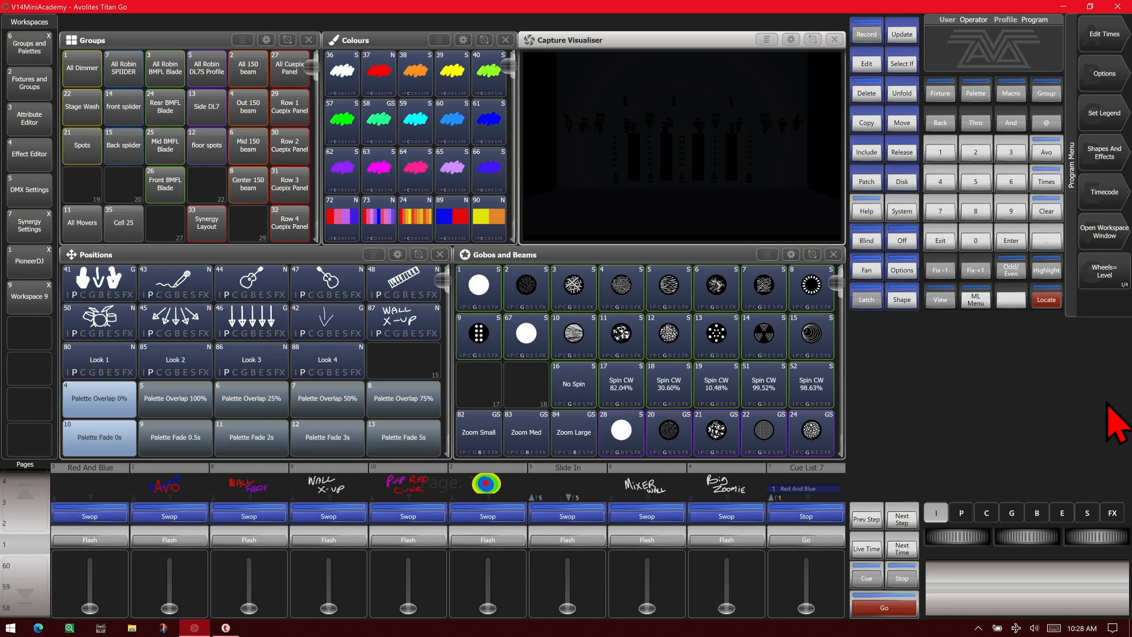
- Open the Channel Grid window showing every fixture with its attribute columns
{"action": "left_click", "coordinate": [939, 299]}
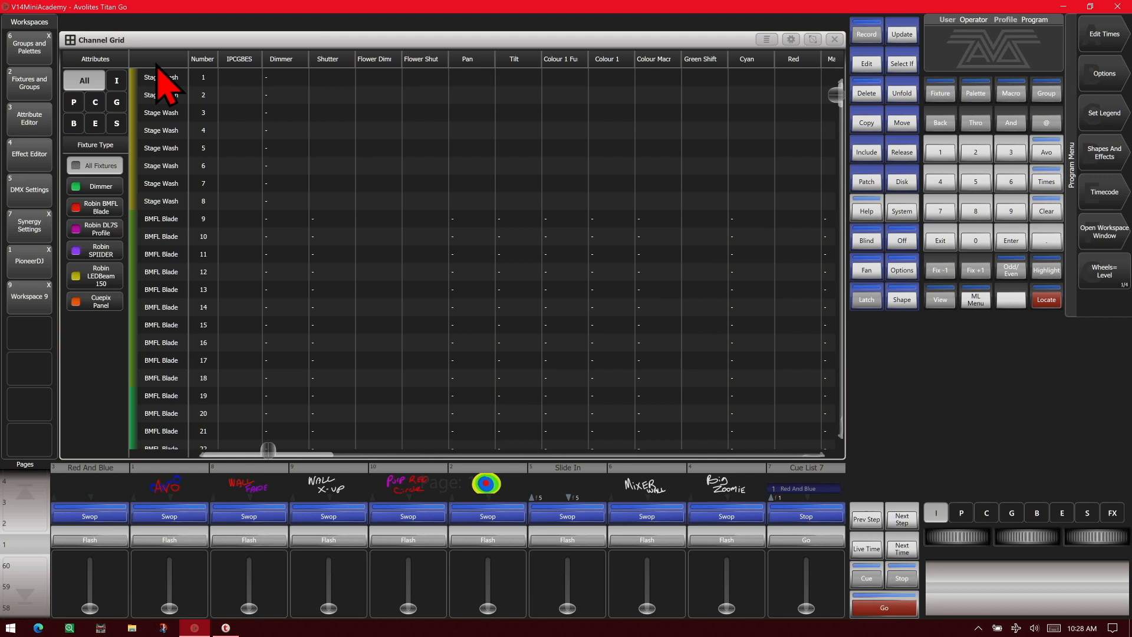
{"action": "mouse_move", "coordinate": [134, 180]}
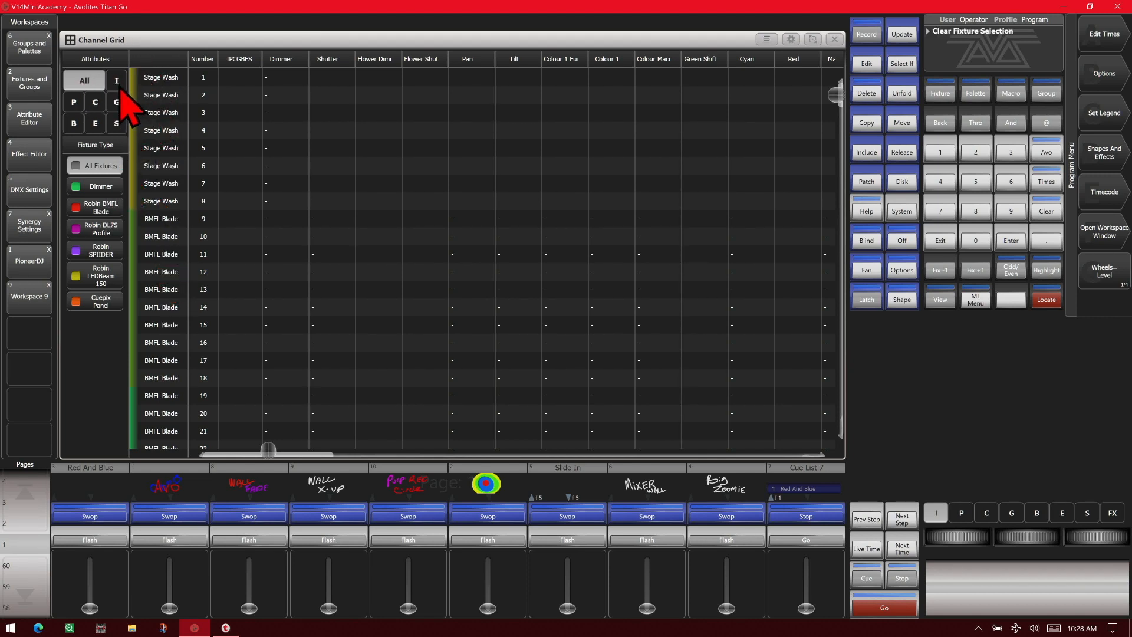
- Filter the grid by Gobo, Position and Special attributes, then to Dimmer fixtures only
{"action": "left_click", "coordinate": [115, 102]}
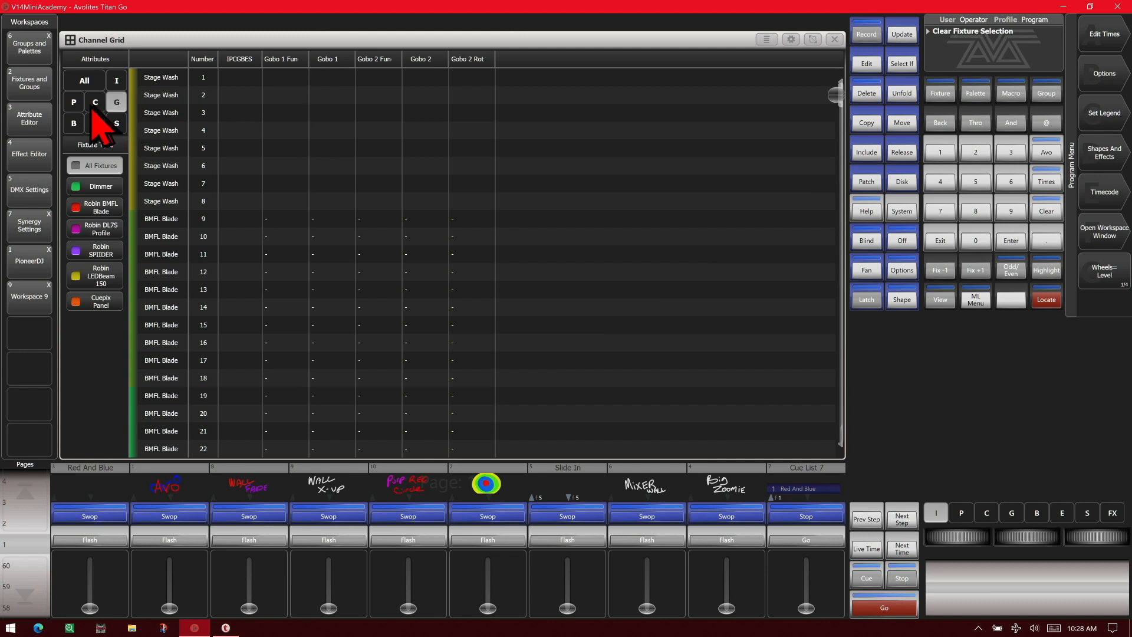
{"action": "left_click", "coordinate": [73, 102]}
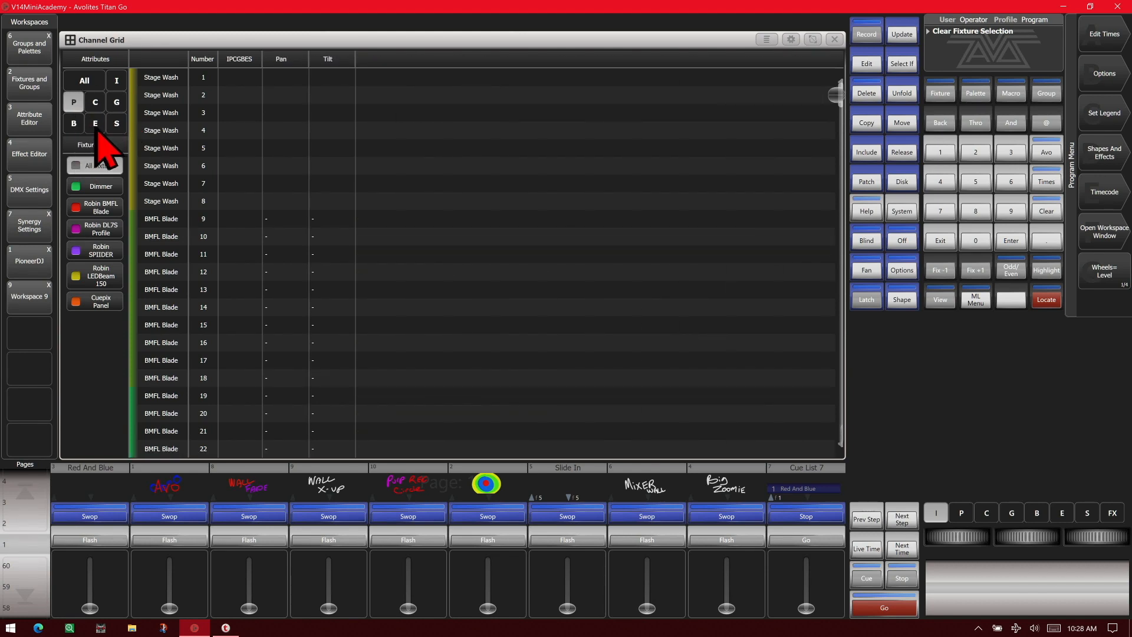
{"action": "left_click", "coordinate": [115, 122]}
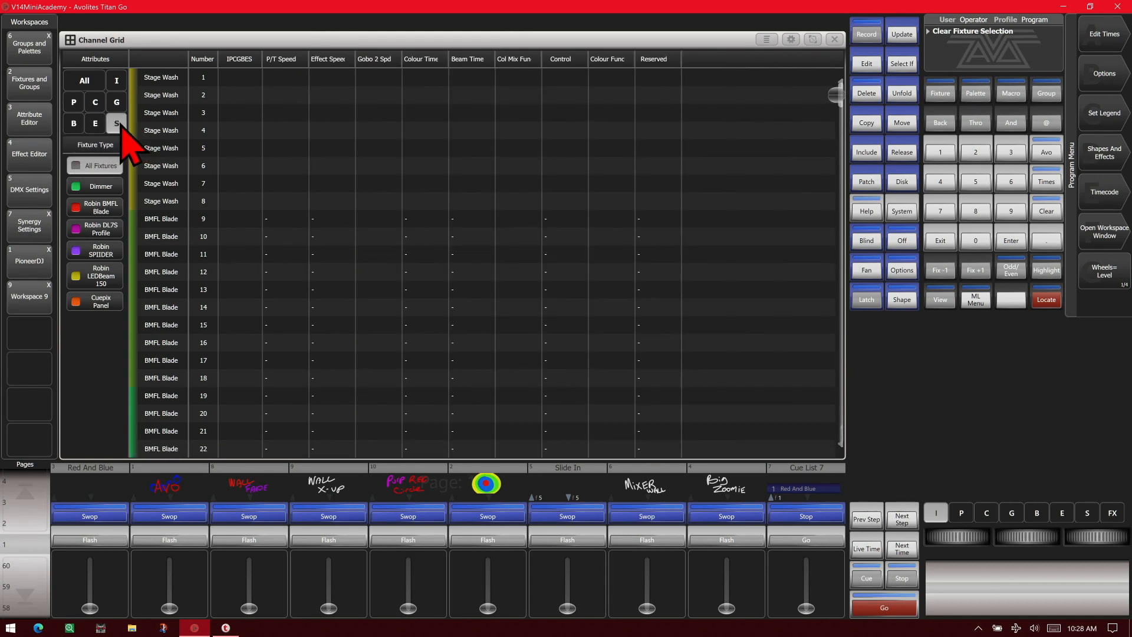
{"action": "left_click", "coordinate": [83, 80]}
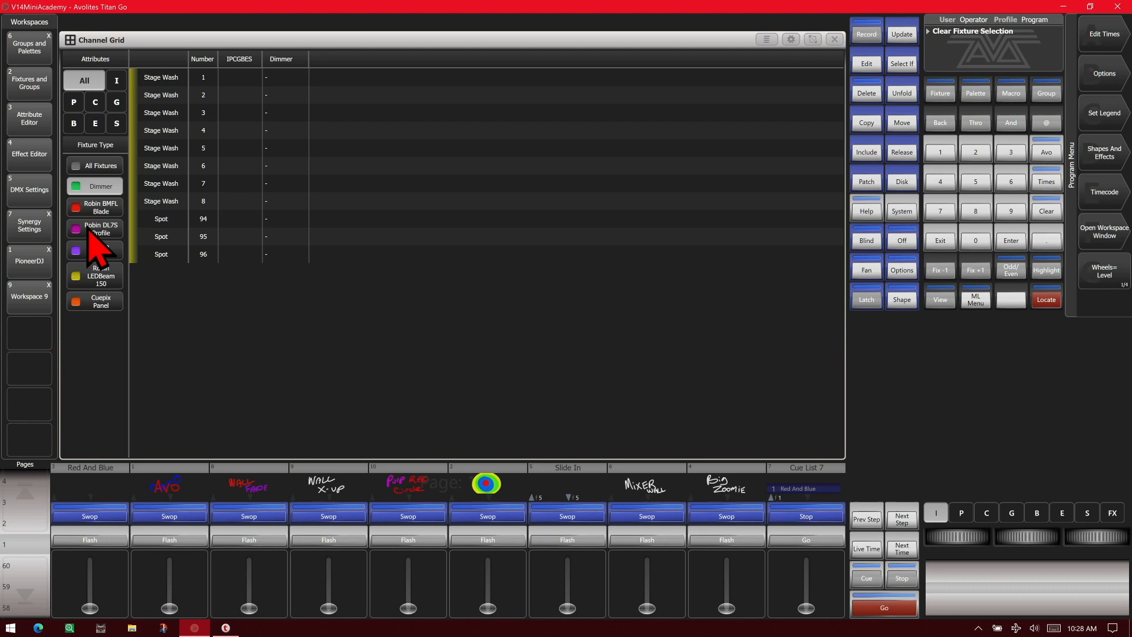
- Cycle the fixture type filter through BMFL Blade, DL7S, SPIIDER and Cuepix Panel
{"action": "left_click", "coordinate": [94, 207]}
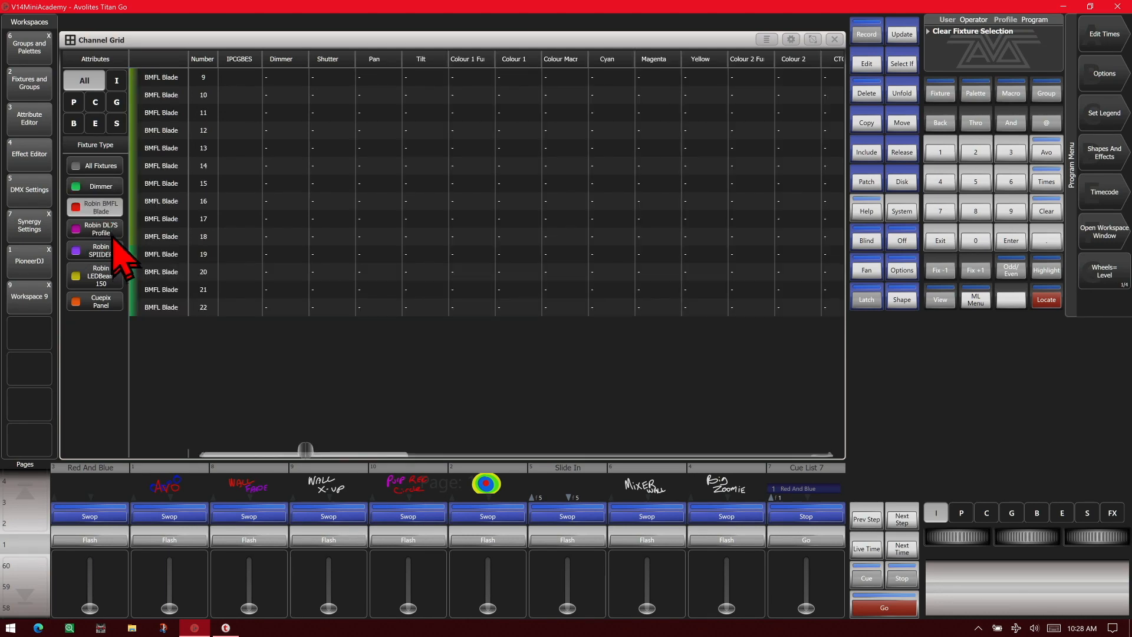
{"action": "left_click", "coordinate": [100, 228]}
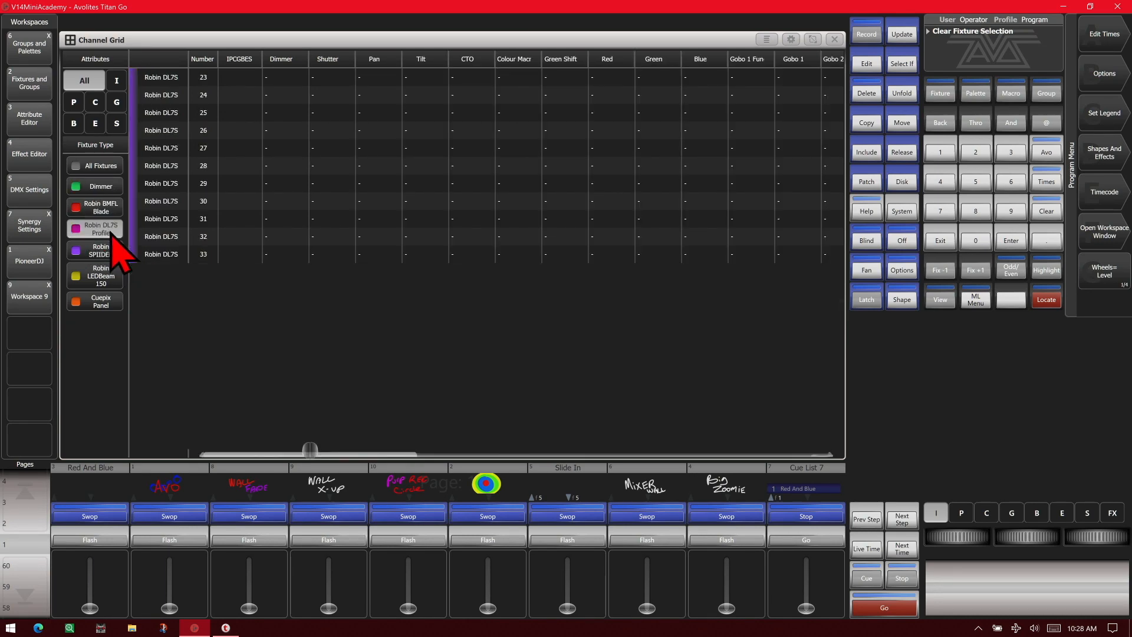
{"action": "left_click", "coordinate": [94, 250]}
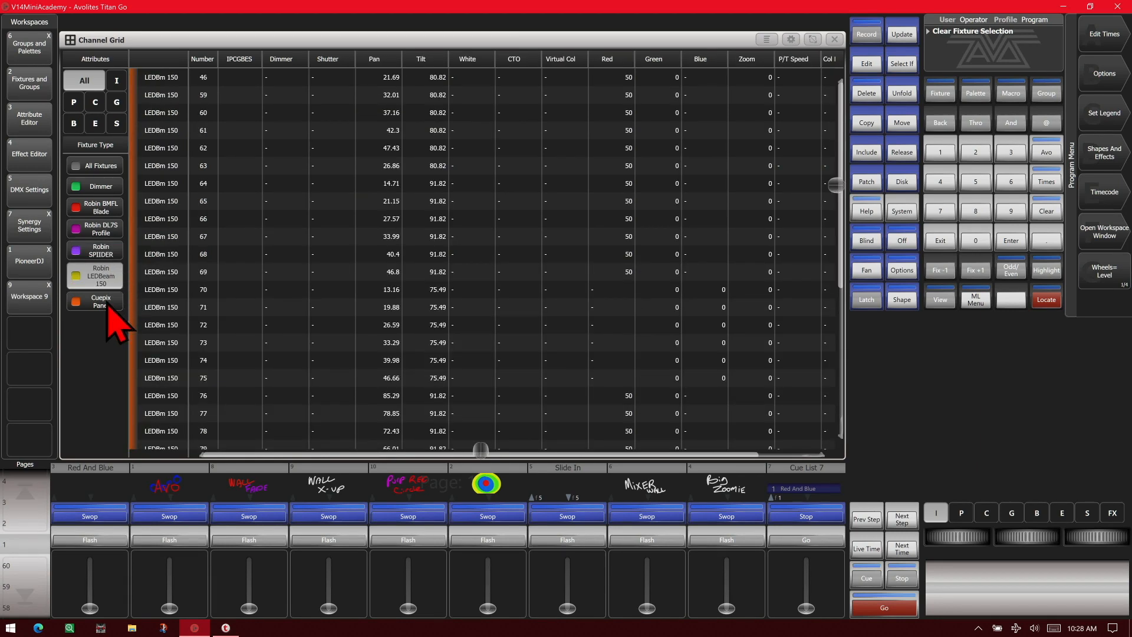
{"action": "left_click", "coordinate": [95, 301]}
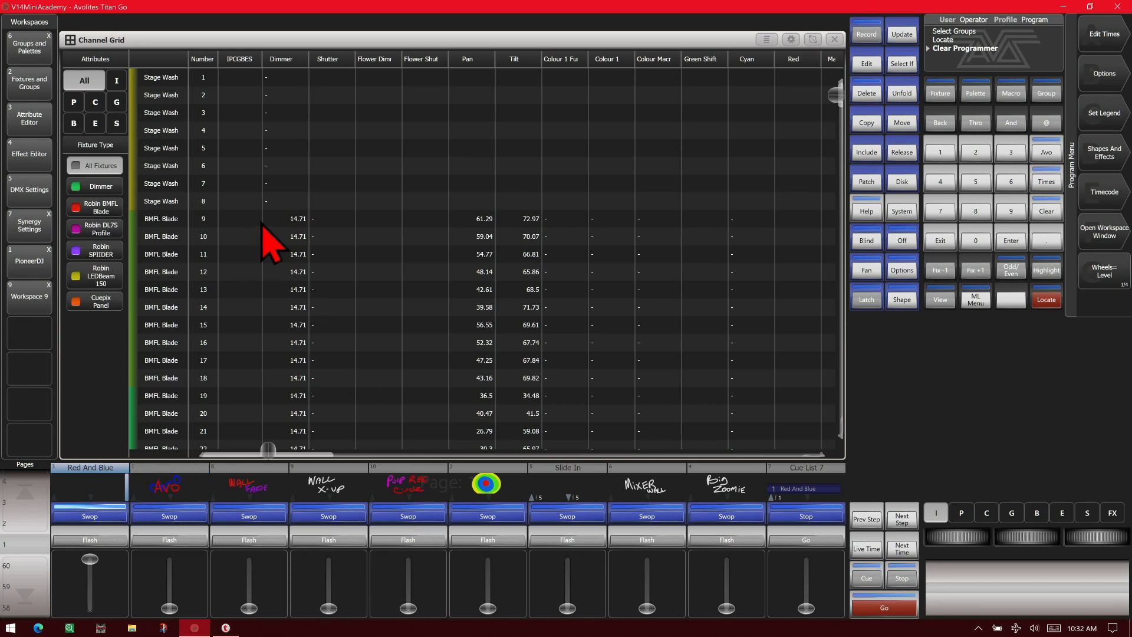
- Scroll the grid, then filter it to the Robin BMFL Blade fixtures 9–22
{"action": "scroll", "scroll_direction": "down", "scroll_amount": 3}
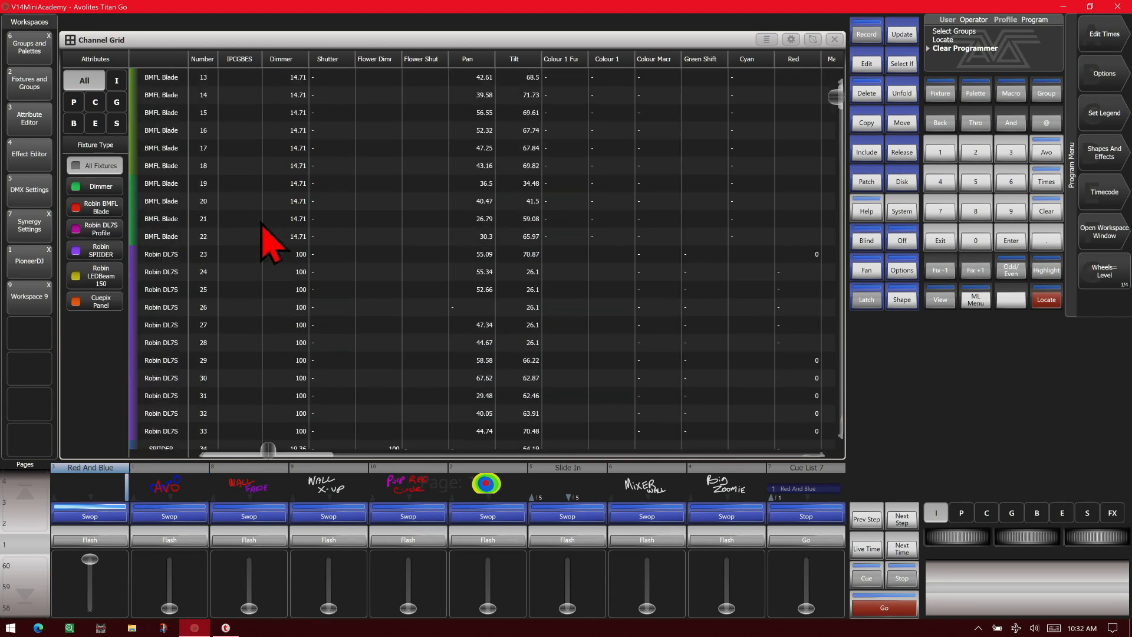
{"action": "scroll", "scroll_direction": "down", "scroll_amount": 3}
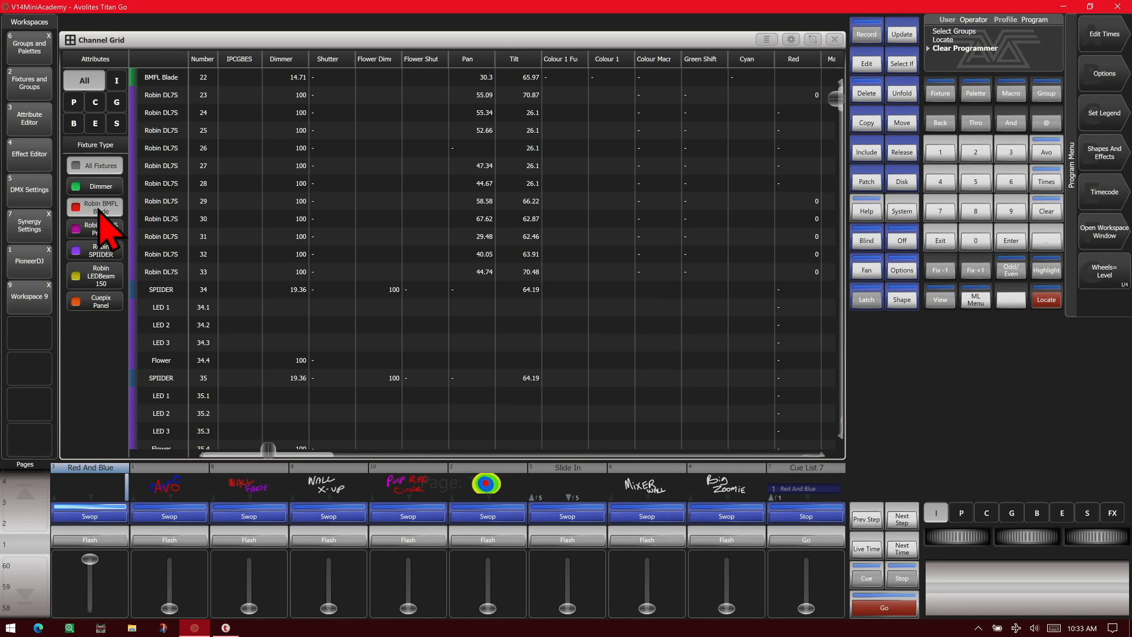
{"action": "left_click", "coordinate": [100, 207]}
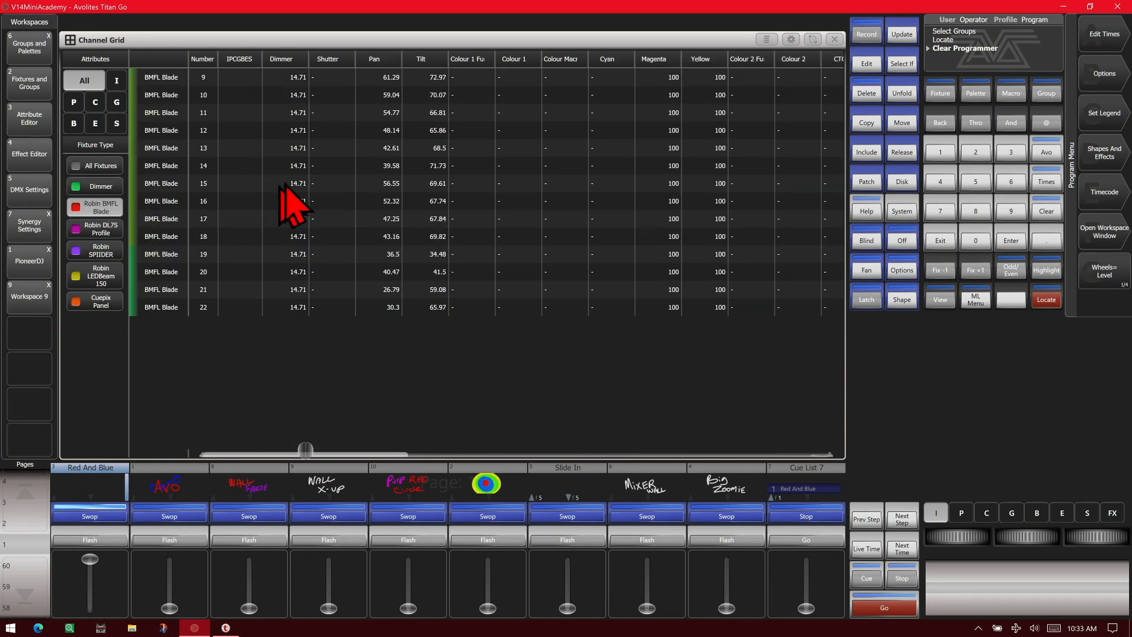
- Set the BMFL Blades' dimmer to 100 and Blades 15–17 pan to 50
{"action": "left_click", "coordinate": [282, 58]}
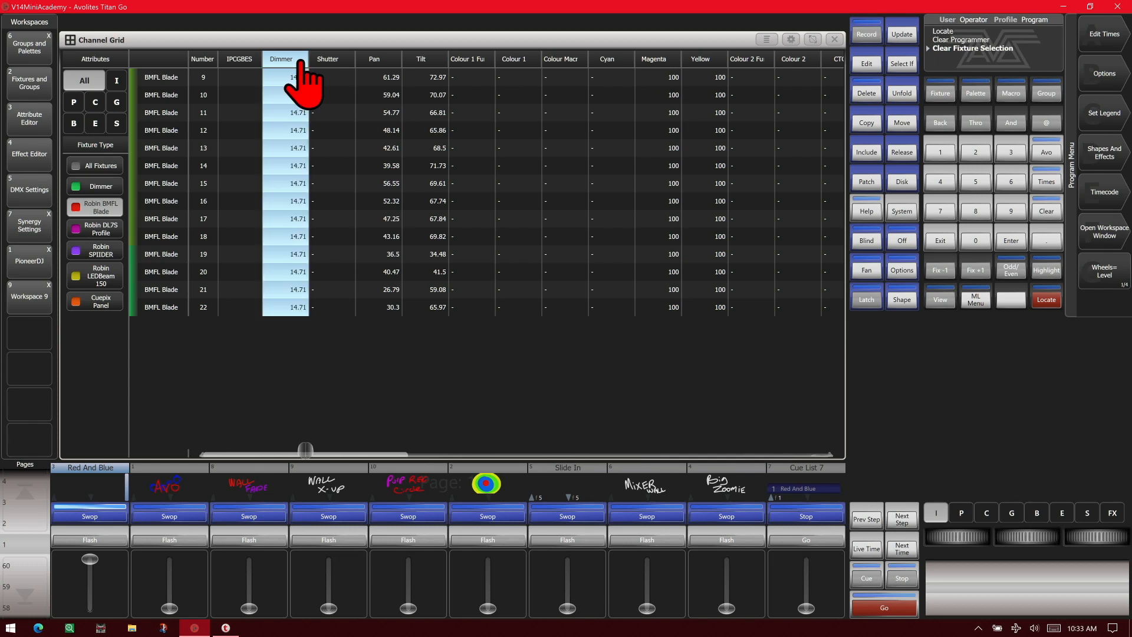
{"action": "left_click", "coordinate": [282, 58]}
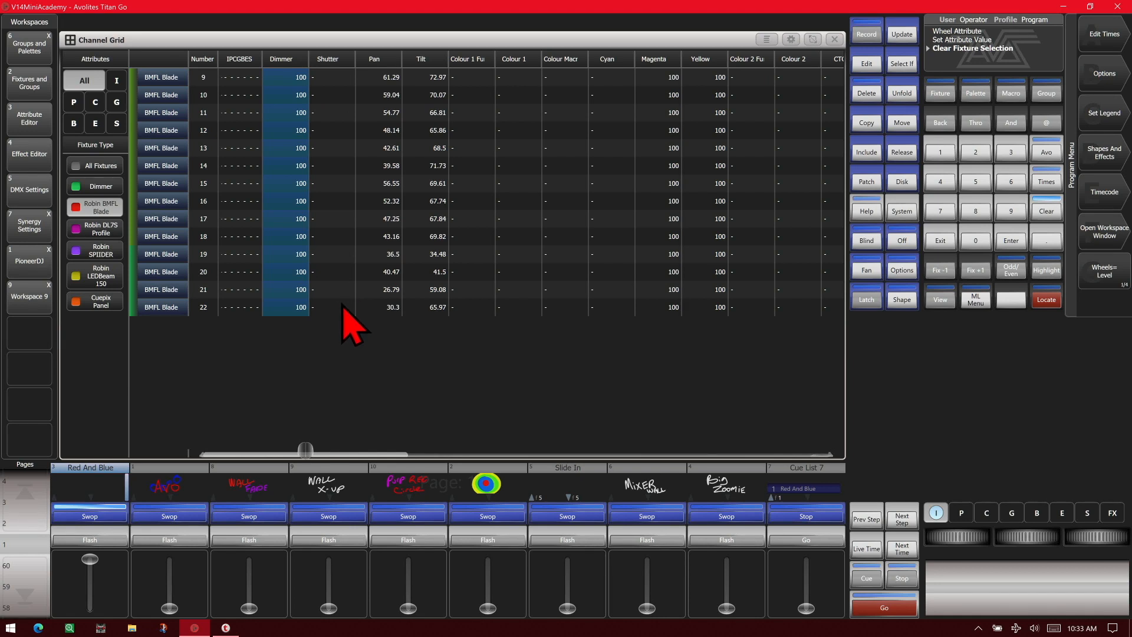
{"action": "mouse_move", "coordinate": [383, 203]}
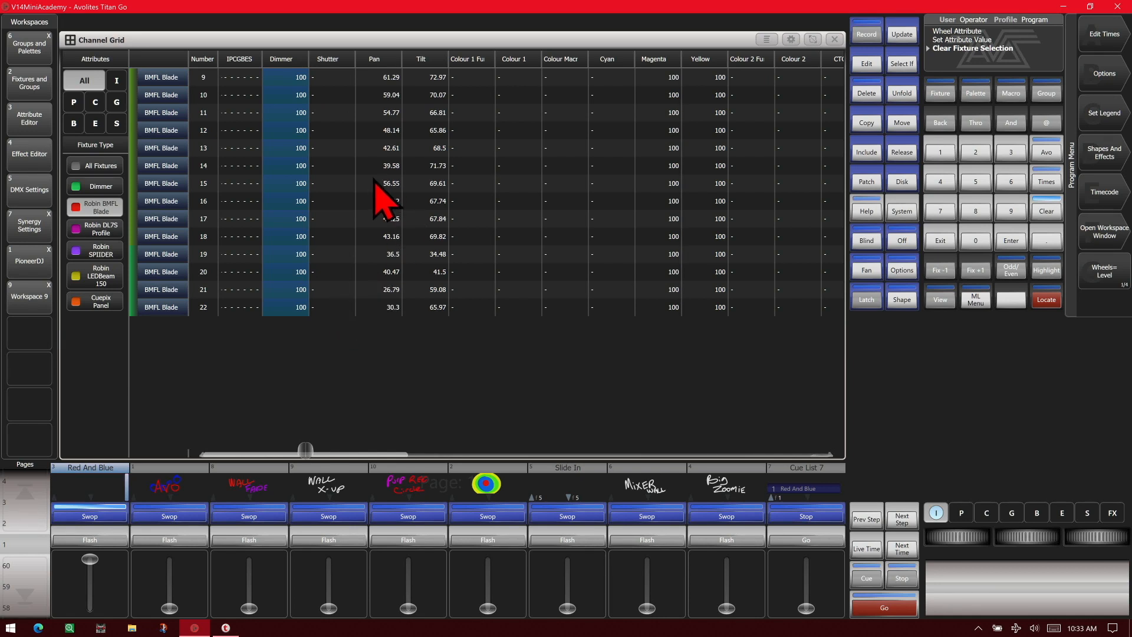
{"action": "left_click_drag", "start_coordinate": [386, 184], "coordinate": [393, 238]}
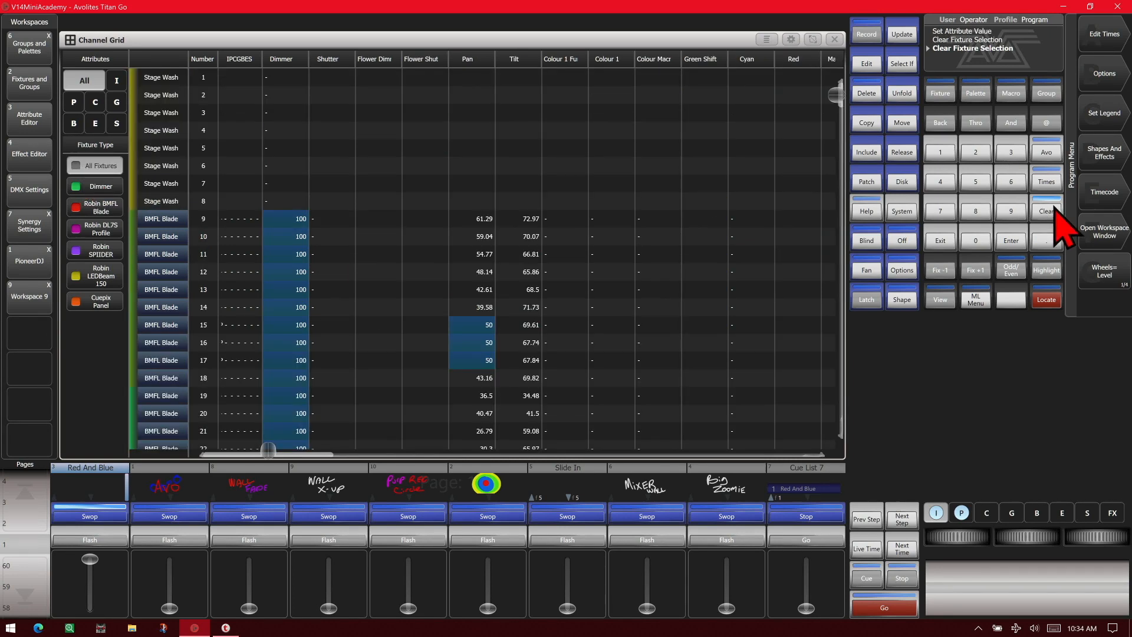
- Clear the programmer, show only on-stage fixtures, and view the LEDBeams at dimmer 100
{"action": "left_click", "coordinate": [1046, 211]}
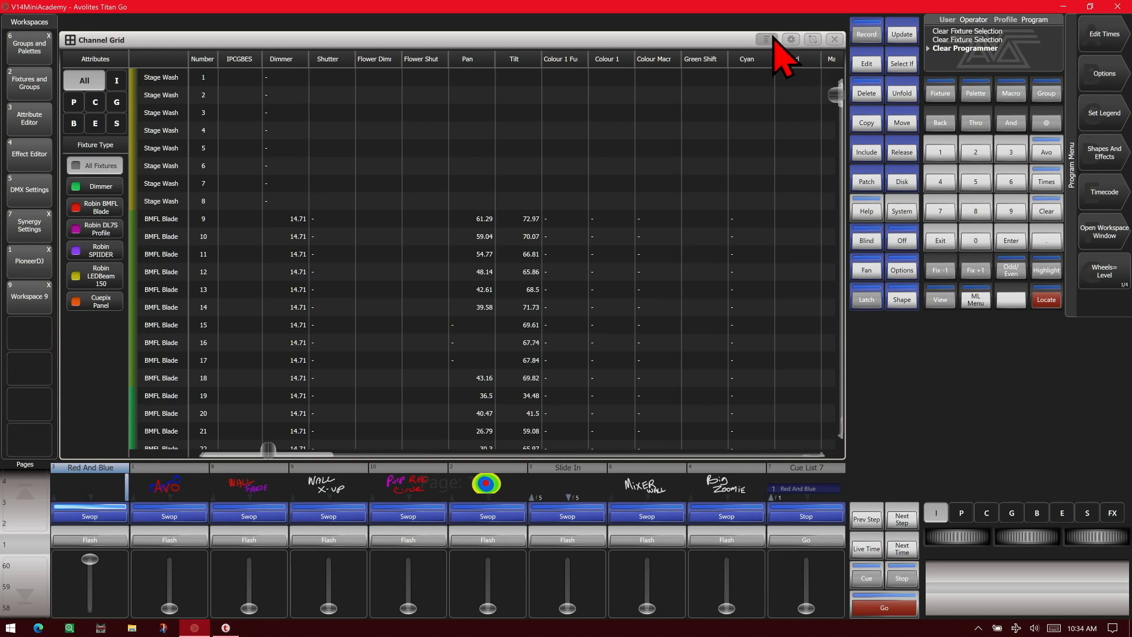
{"action": "left_click", "coordinate": [766, 39]}
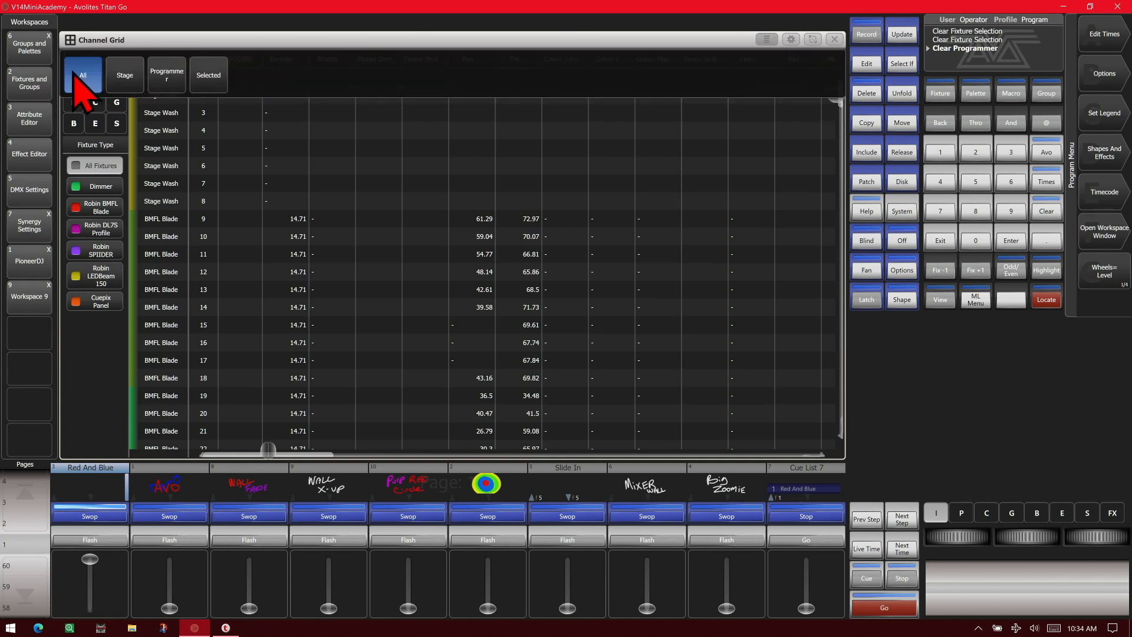
{"action": "left_click", "coordinate": [82, 75]}
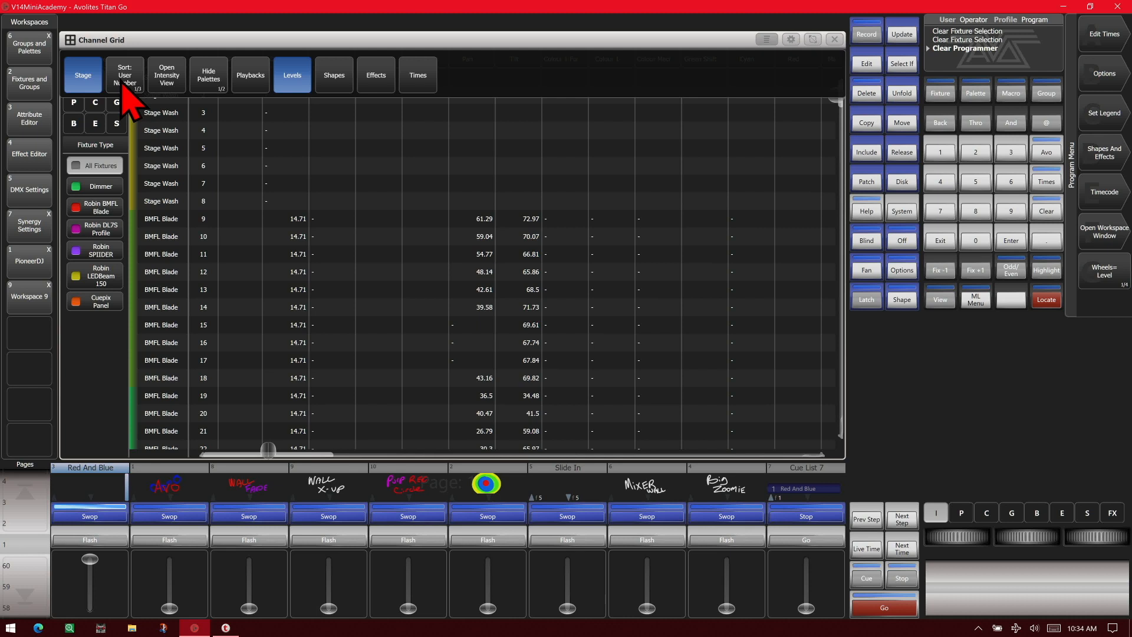
{"action": "scroll", "scroll_direction": "down", "scroll_amount": 3}
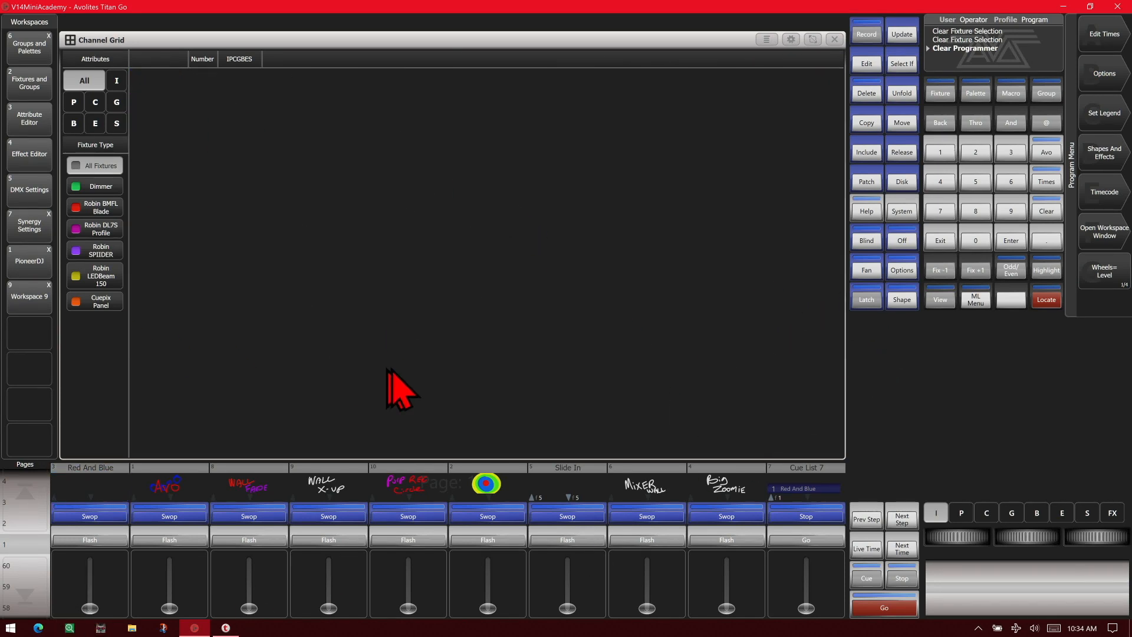
{"action": "mouse_move", "coordinate": [296, 217]}
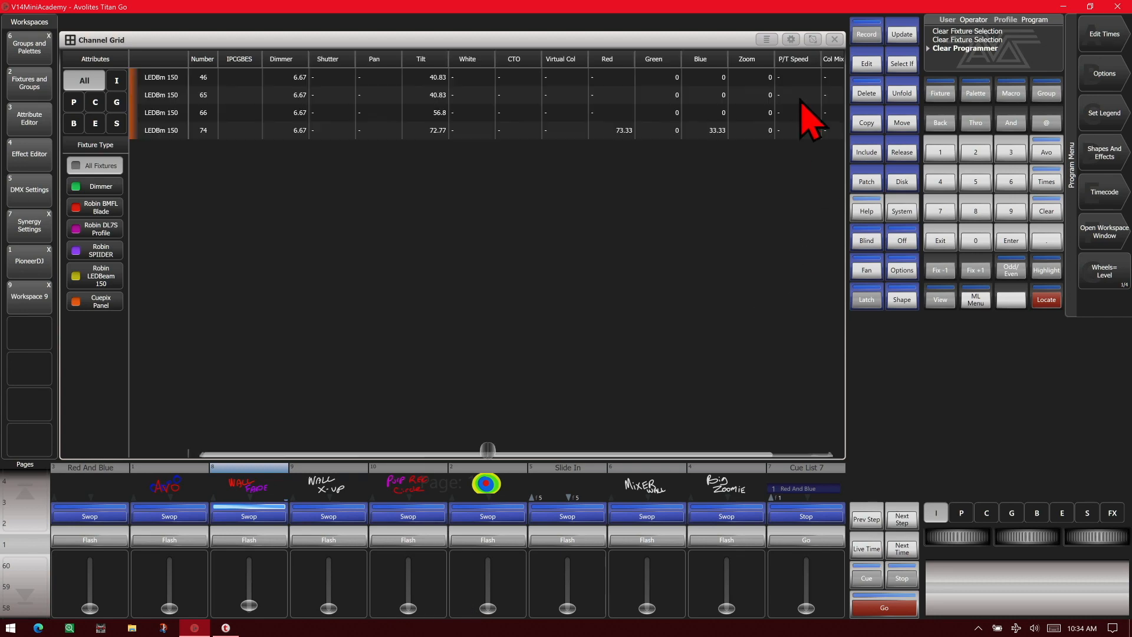
{"action": "left_click", "coordinate": [901, 151]}
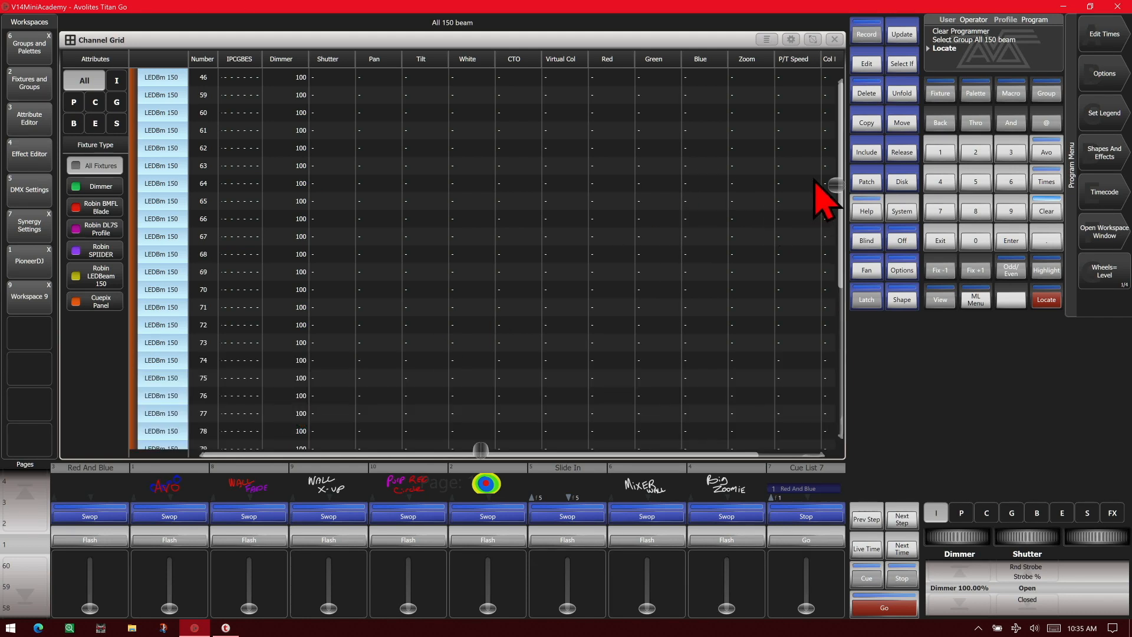
- Toggle off the grid's Stage-only view filter
{"action": "left_click", "coordinate": [1045, 210]}
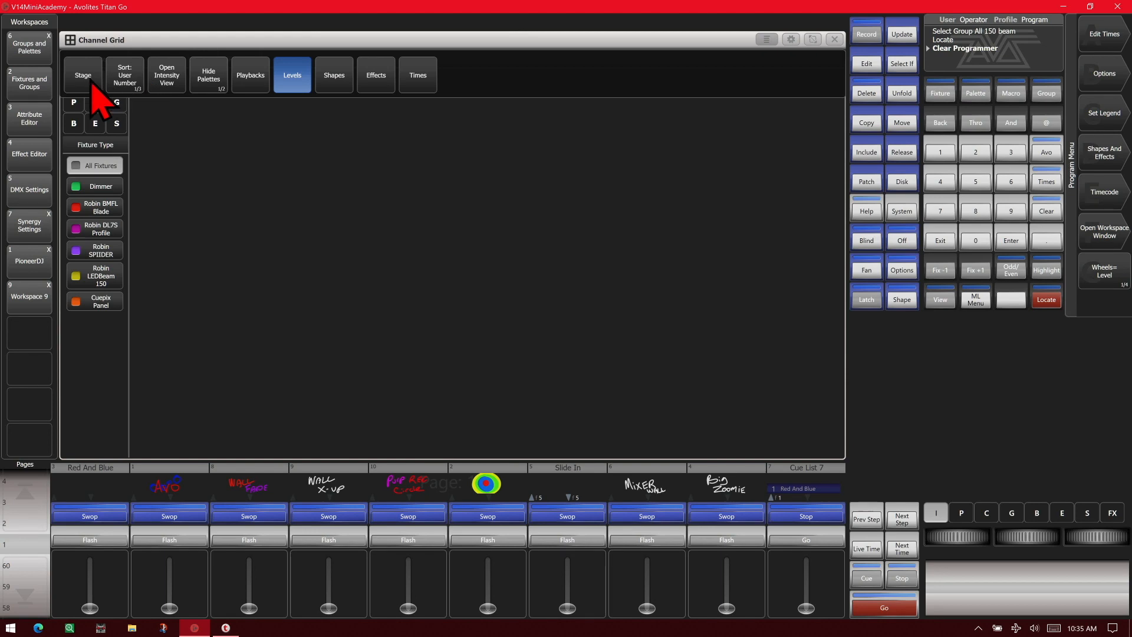
{"action": "left_click", "coordinate": [83, 75]}
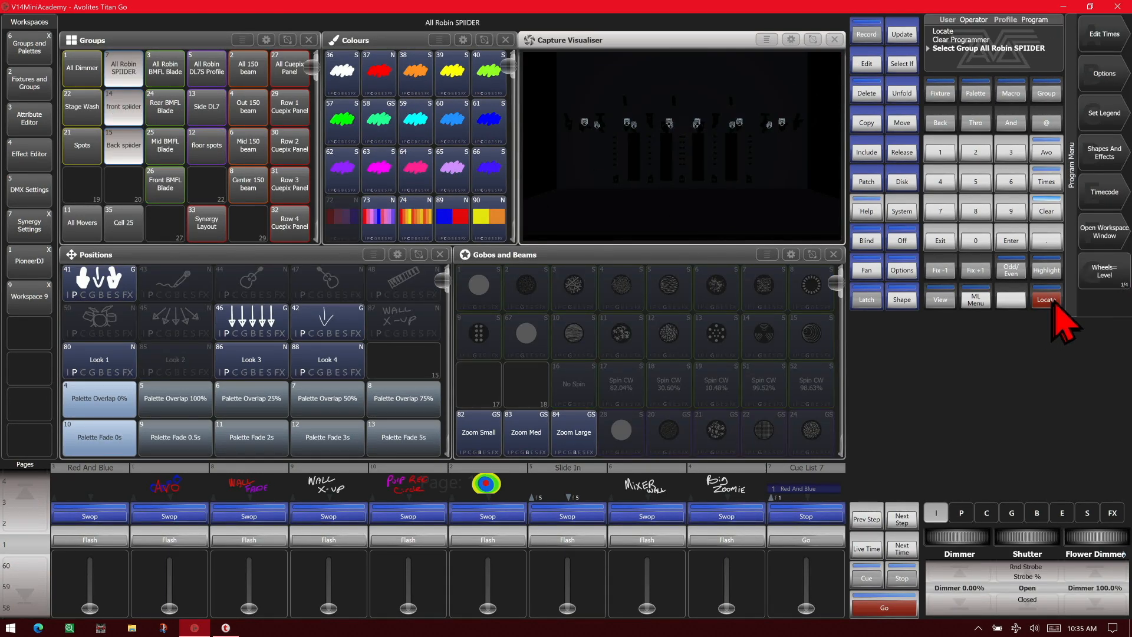
- Locate the SPIIDERs, then select and locate the All Robin BMFL Blade group
{"action": "left_click", "coordinate": [1046, 299]}
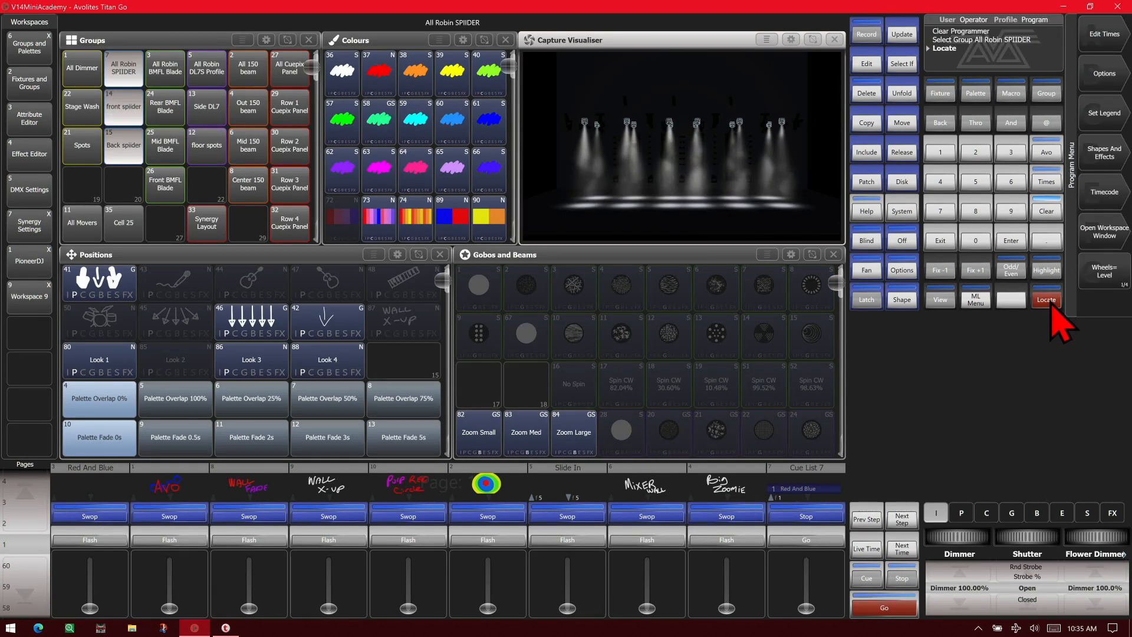
{"action": "left_click", "coordinate": [164, 67]}
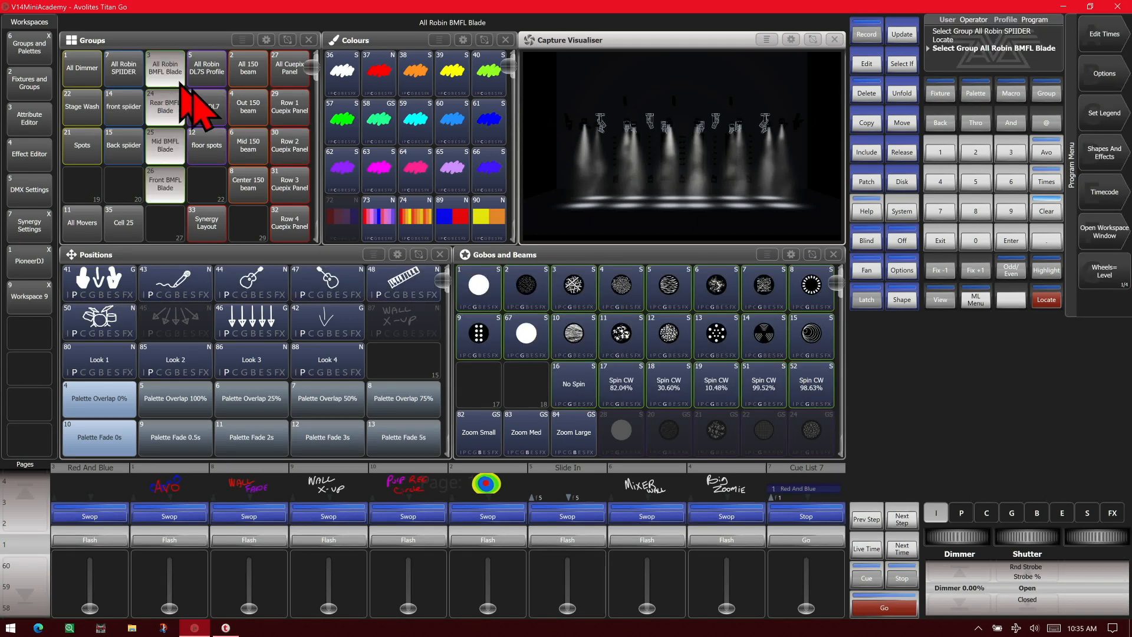
{"action": "left_click", "coordinate": [1044, 300]}
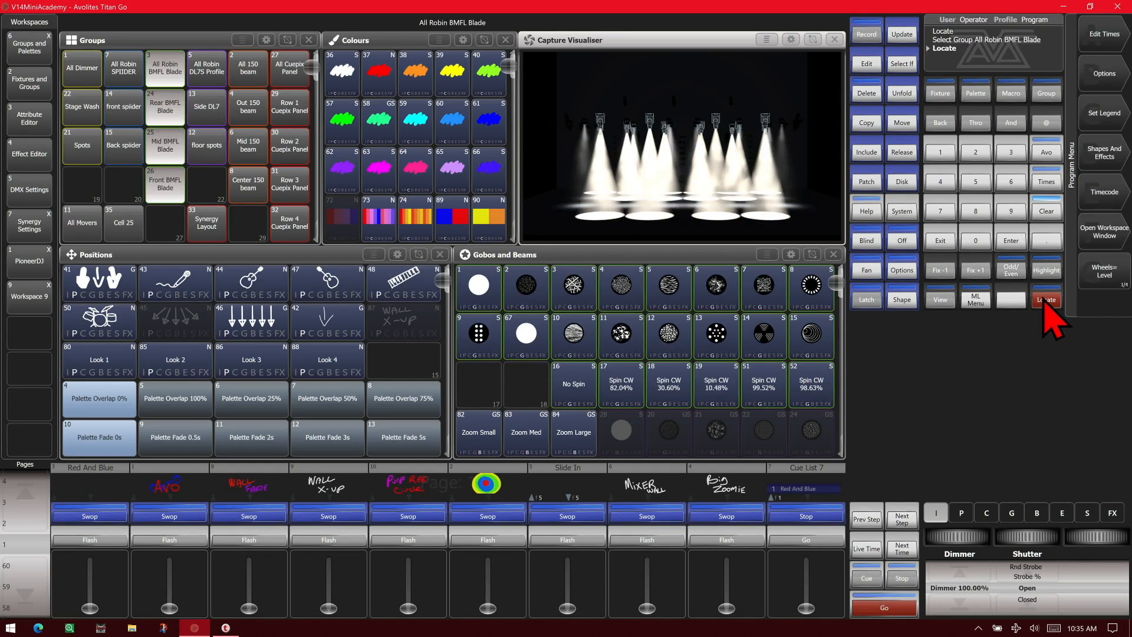
- Reopen the Channel Grid and set it to show only selected fixtures
{"action": "left_click", "coordinate": [1103, 231]}
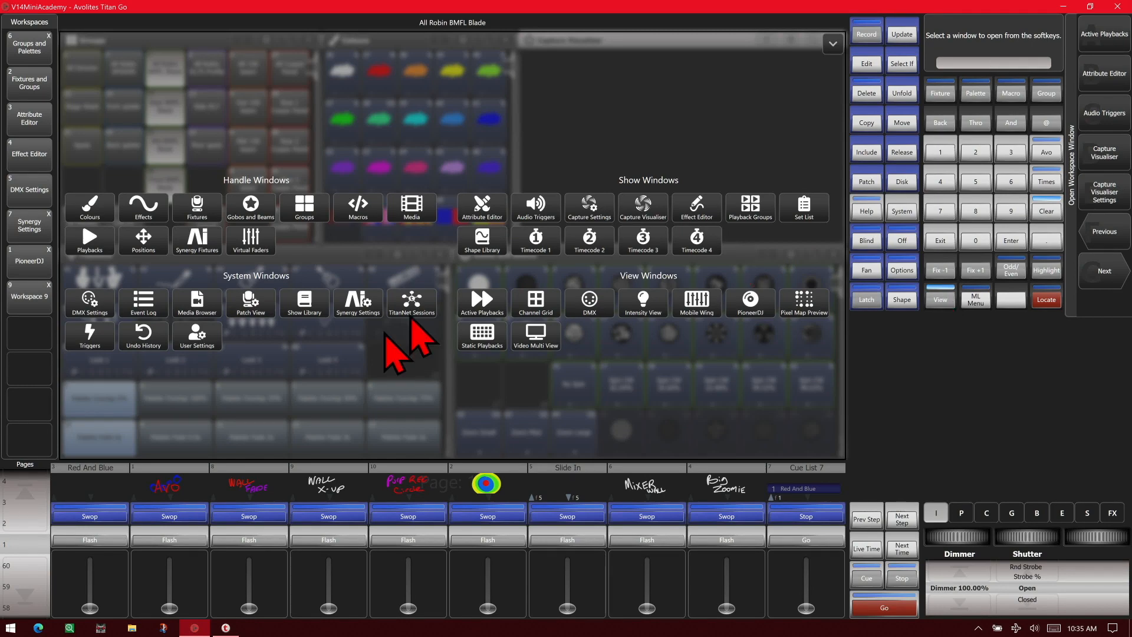
{"action": "left_click", "coordinate": [532, 302]}
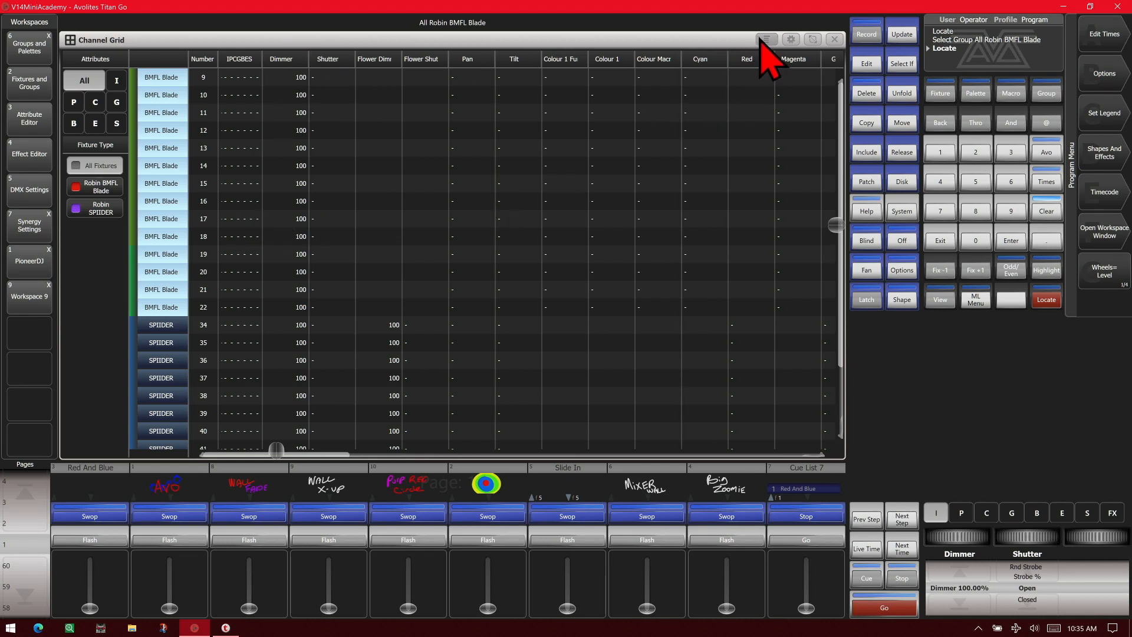
{"action": "left_click", "coordinate": [765, 39]}
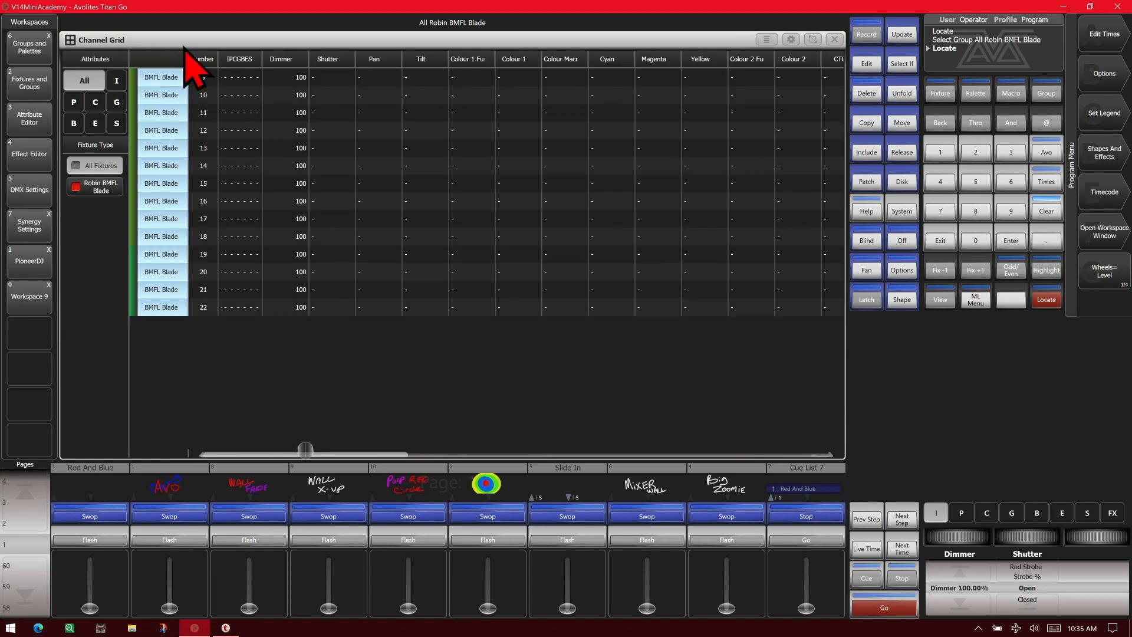
{"action": "mouse_move", "coordinate": [140, 260]}
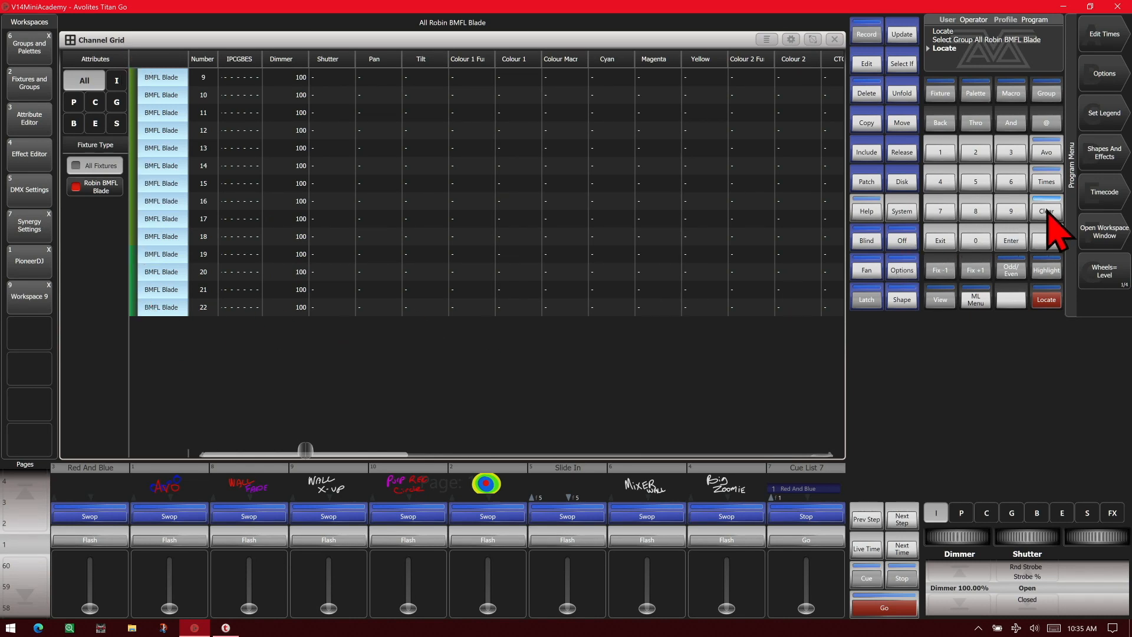
- Clear the programmer and sort the grid by Last Selected, then by DMX Address
{"action": "left_click", "coordinate": [1044, 210]}
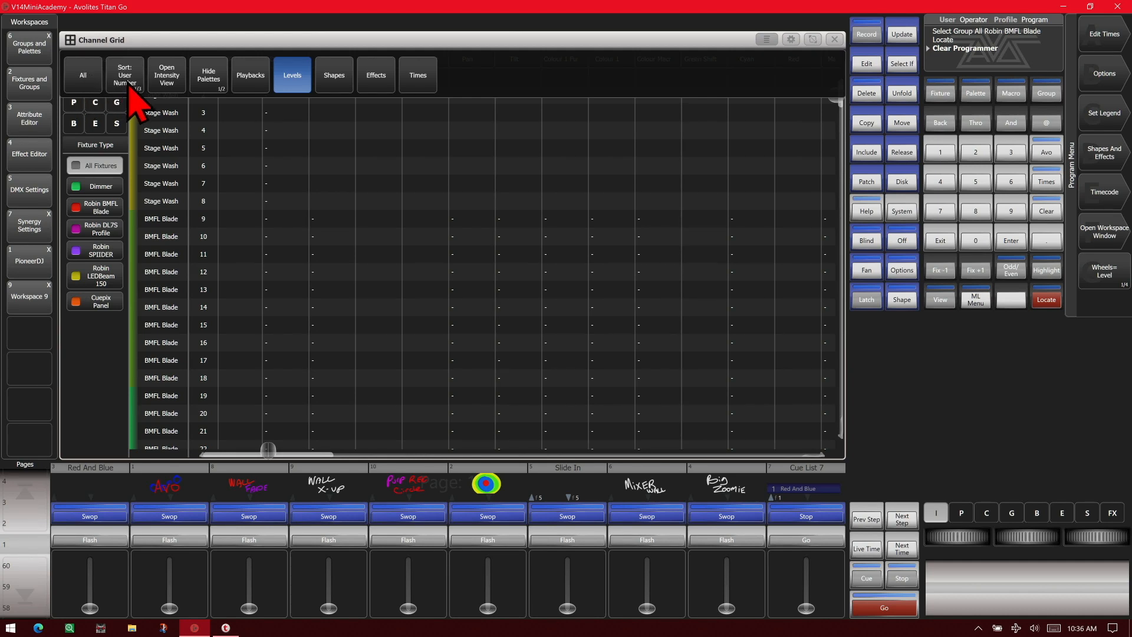
{"action": "left_click", "coordinate": [125, 74]}
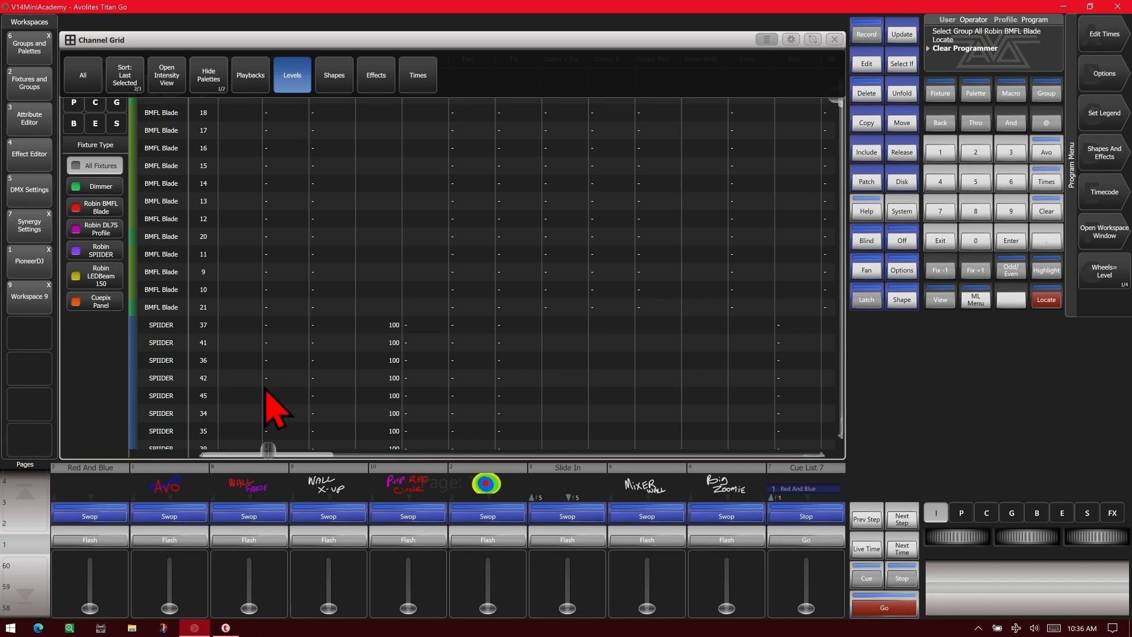
{"action": "mouse_move", "coordinate": [155, 141]}
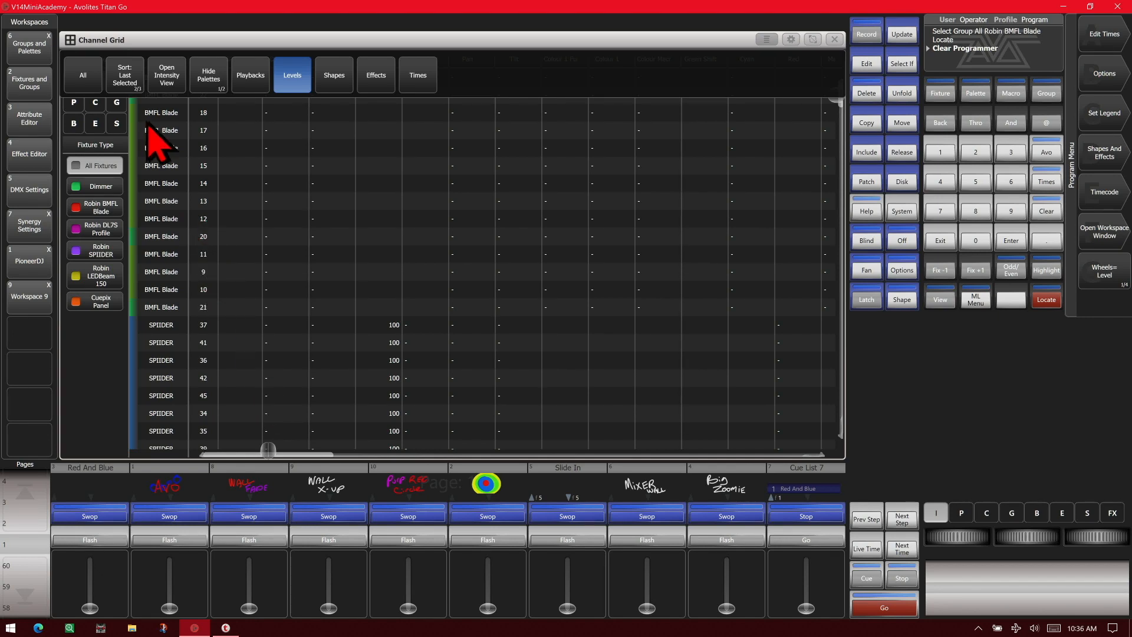
{"action": "left_click", "coordinate": [124, 75]}
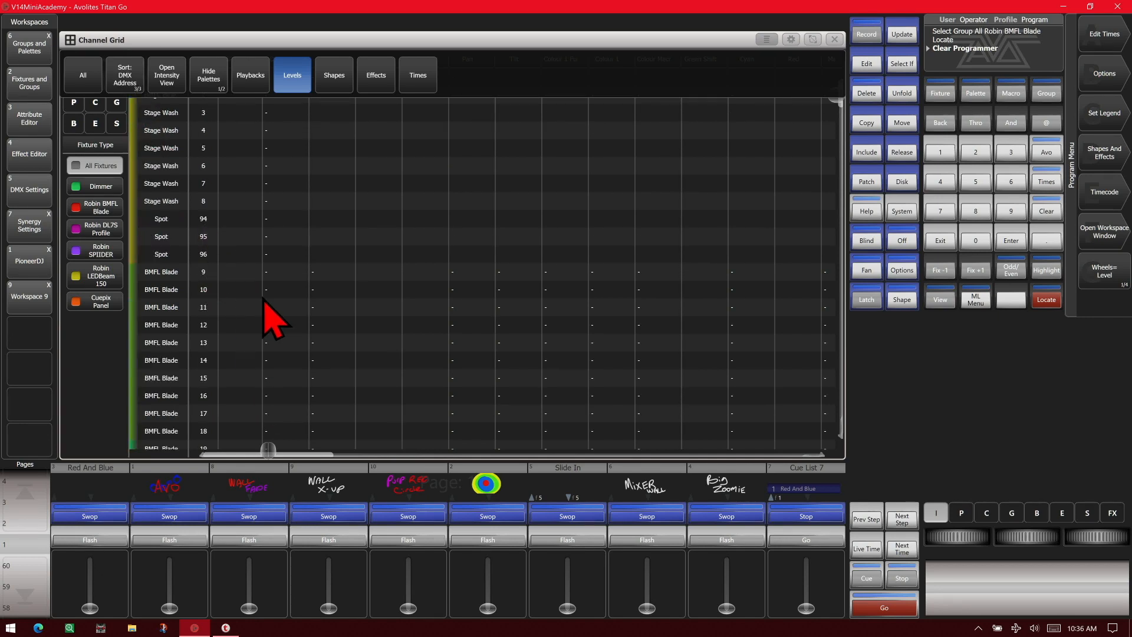
{"action": "mouse_move", "coordinate": [273, 317]}
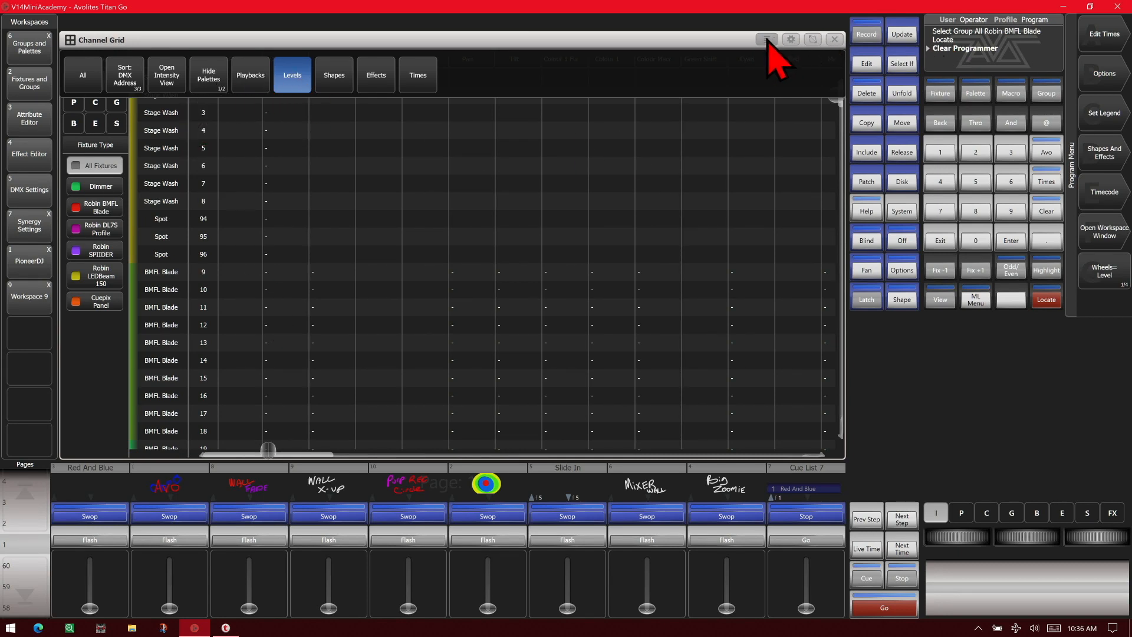
{"action": "left_click", "coordinate": [766, 40]}
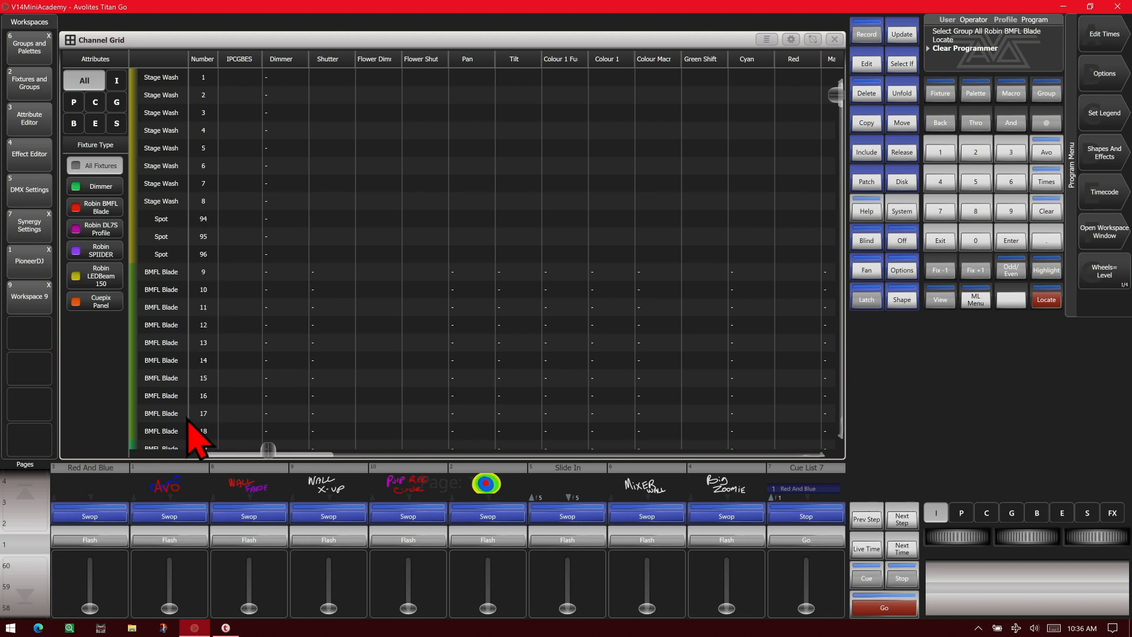
{"action": "scroll", "scroll_direction": "down", "scroll_amount": 3}
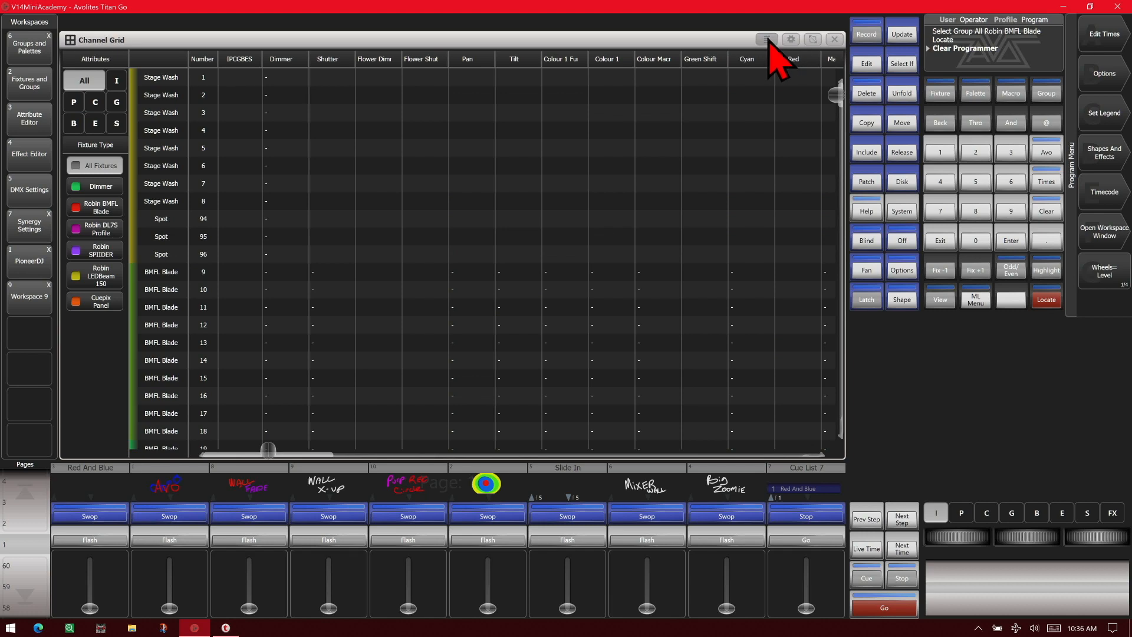
- Raise the Red And Blue playback so Spot and BMFL Blade levels update in the grid
{"action": "left_click", "coordinate": [766, 39]}
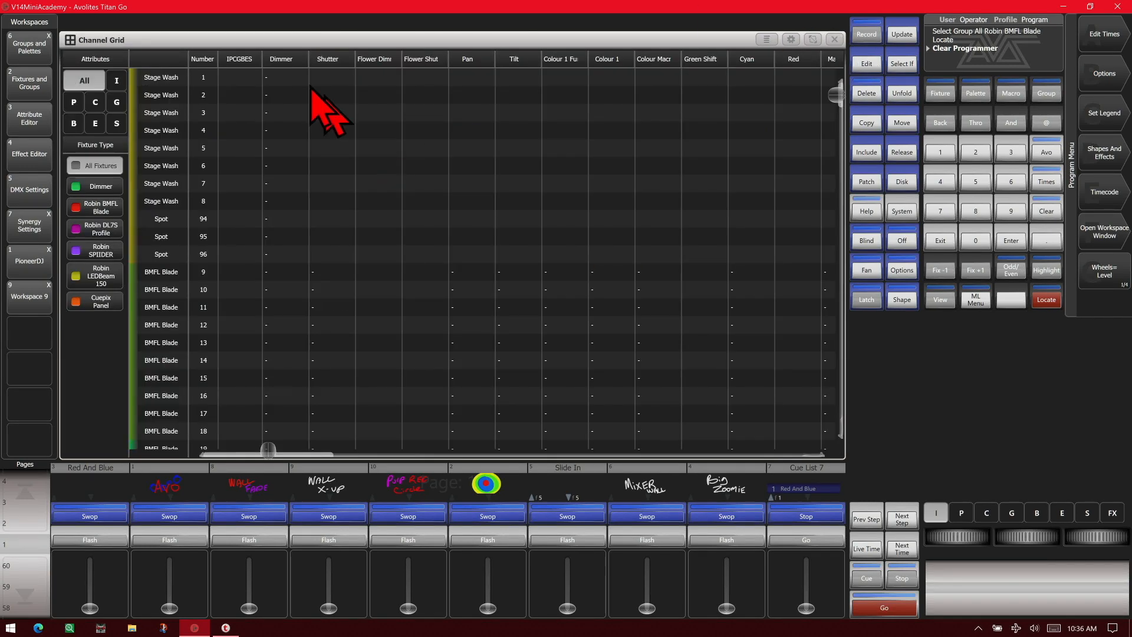
{"action": "mouse_move", "coordinate": [780, 64]}
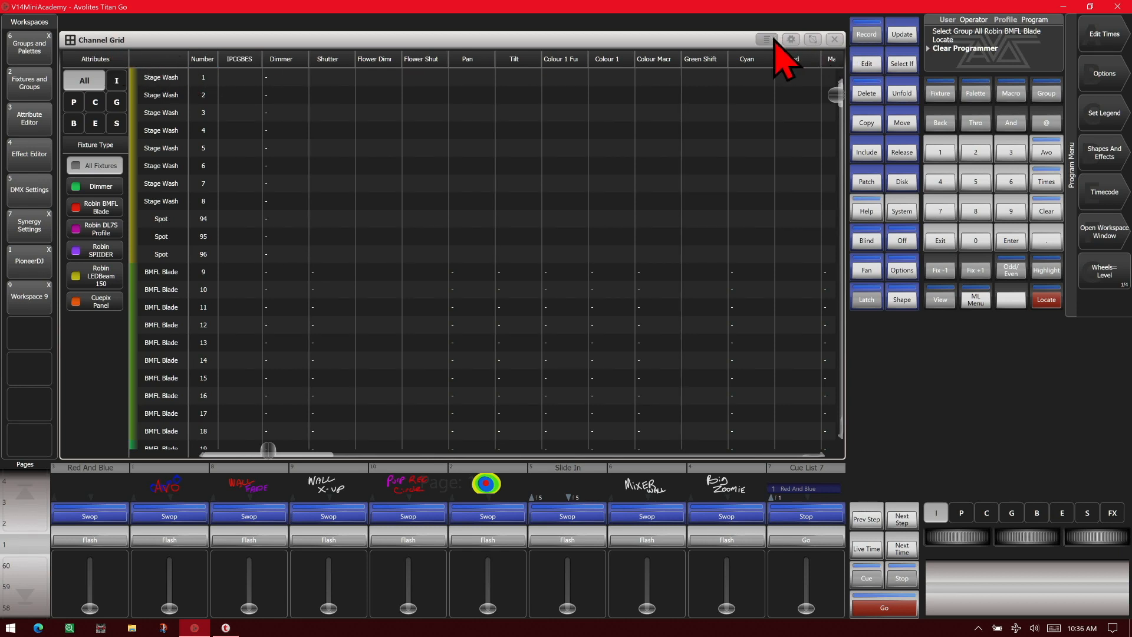
{"action": "left_click", "coordinate": [766, 39]}
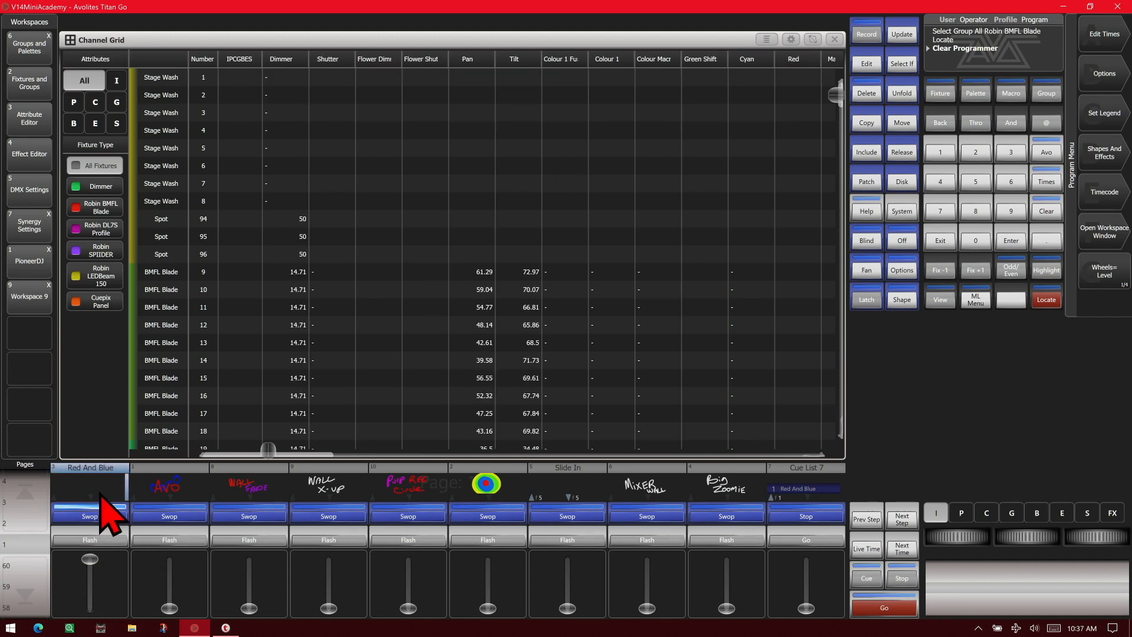
{"action": "mouse_move", "coordinate": [816, 80]}
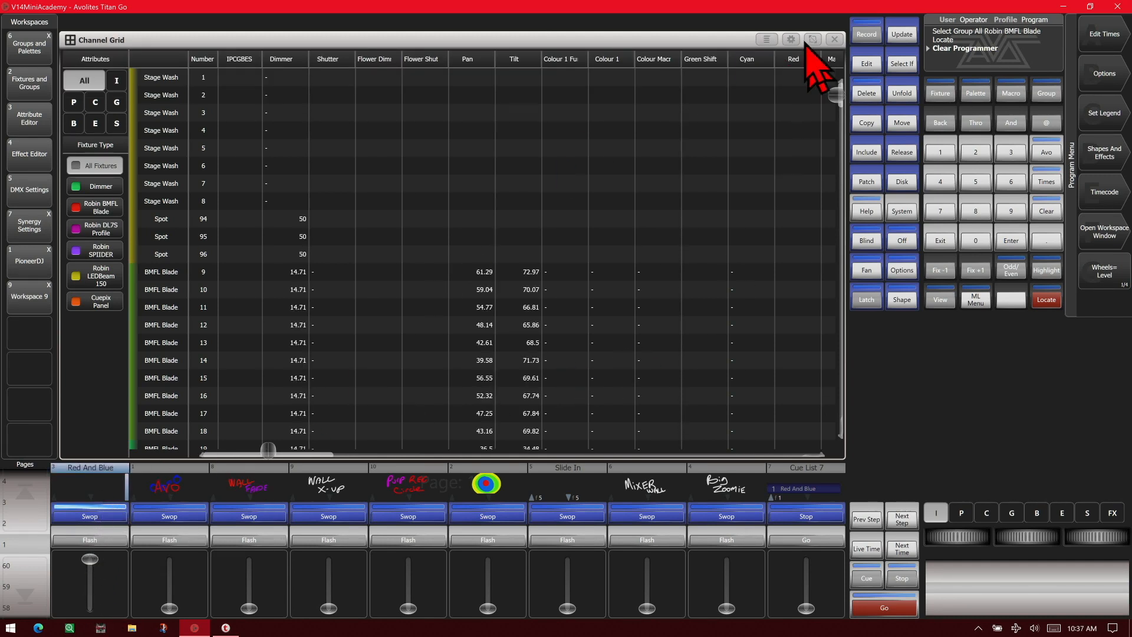
- Switch the grid to palette view and scroll to inspect the red and blue colour swatches
{"action": "left_click", "coordinate": [790, 39]}
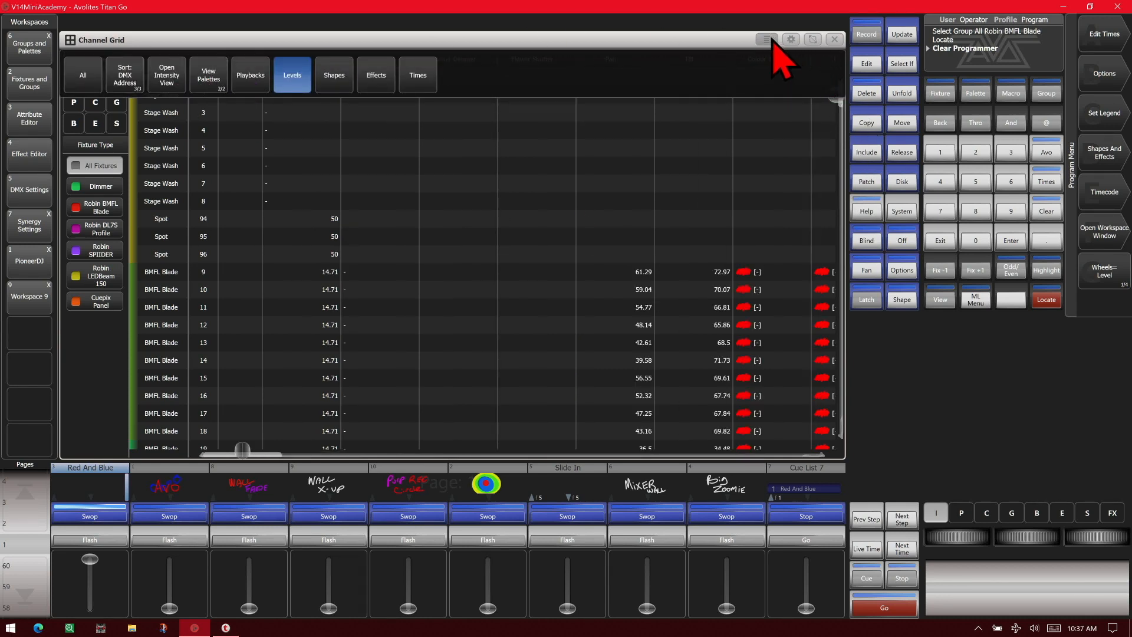
{"action": "left_click", "coordinate": [765, 39]}
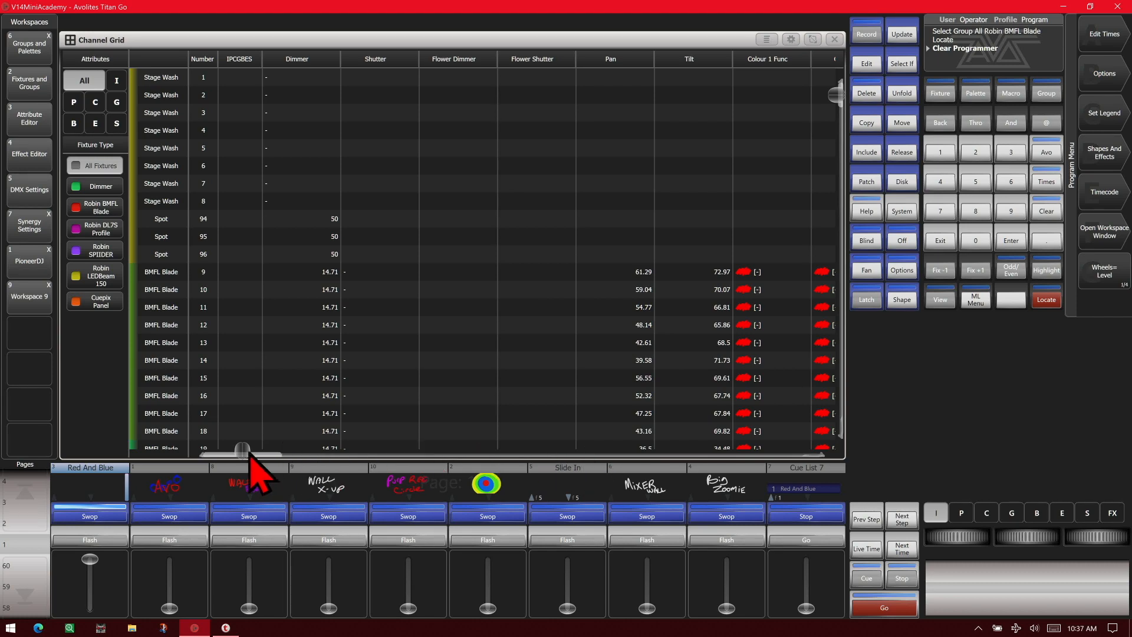
{"action": "left_click_drag", "start_coordinate": [244, 453], "coordinate": [396, 454]}
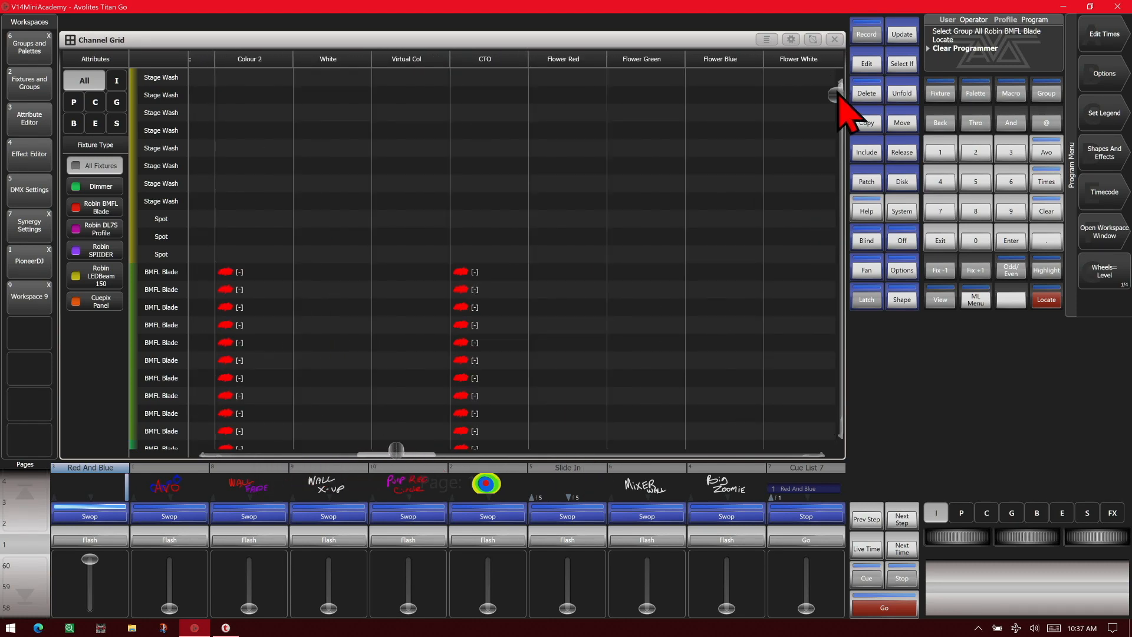
{"action": "scroll", "scroll_direction": "down", "scroll_amount": 3}
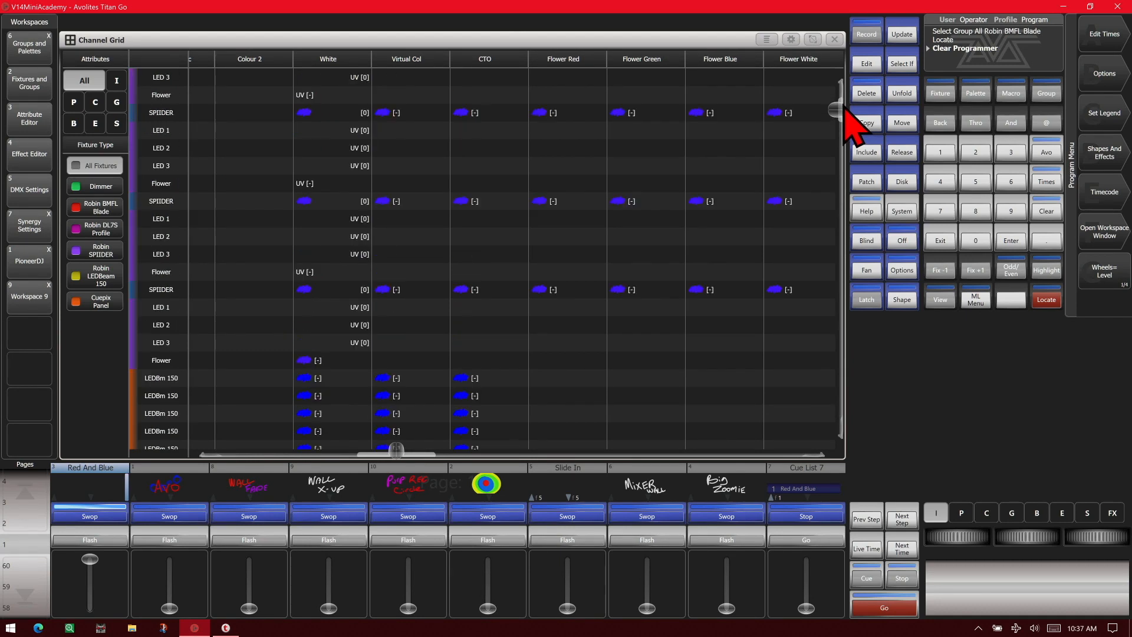
{"action": "scroll", "scroll_direction": "down", "scroll_amount": 3}
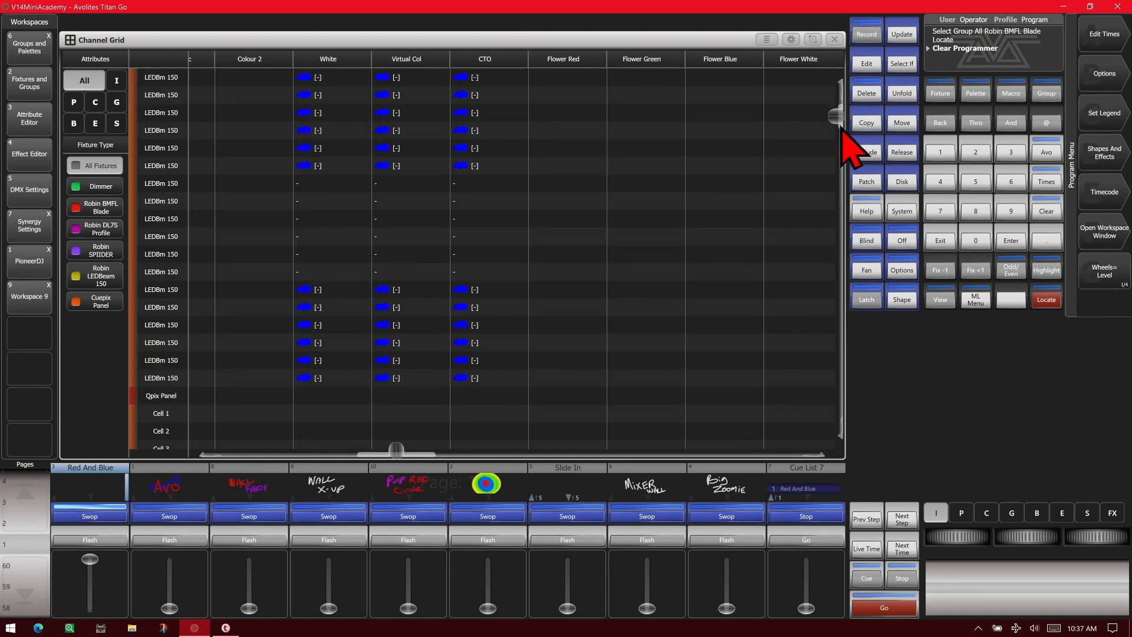
{"action": "left_click_drag", "start_coordinate": [837, 119], "coordinate": [833, 298]}
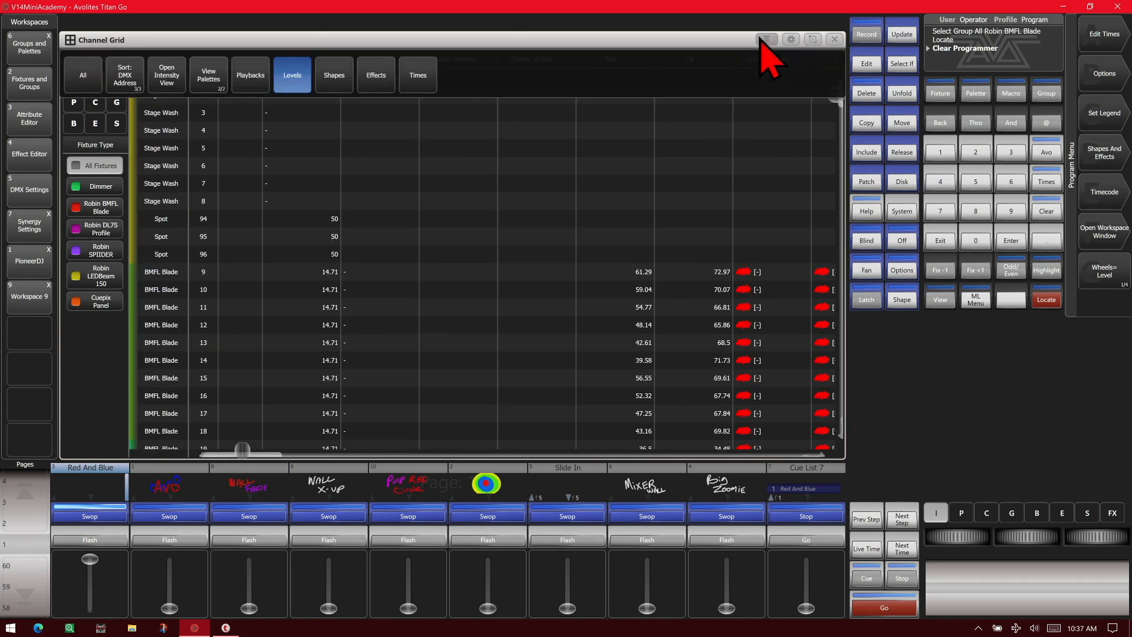
{"action": "mouse_move", "coordinate": [209, 75]}
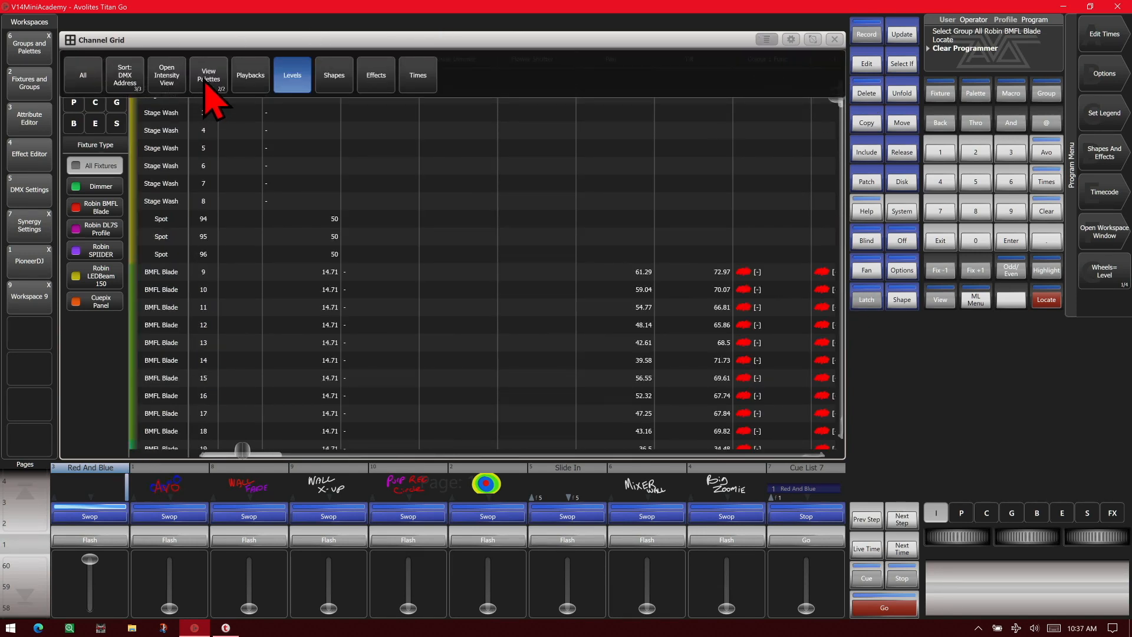
- Cycle the grid through Hide Palettes, Playbacks, Levels and Shapes views to show LEDBeam Circle shapes
{"action": "left_click", "coordinate": [208, 75]}
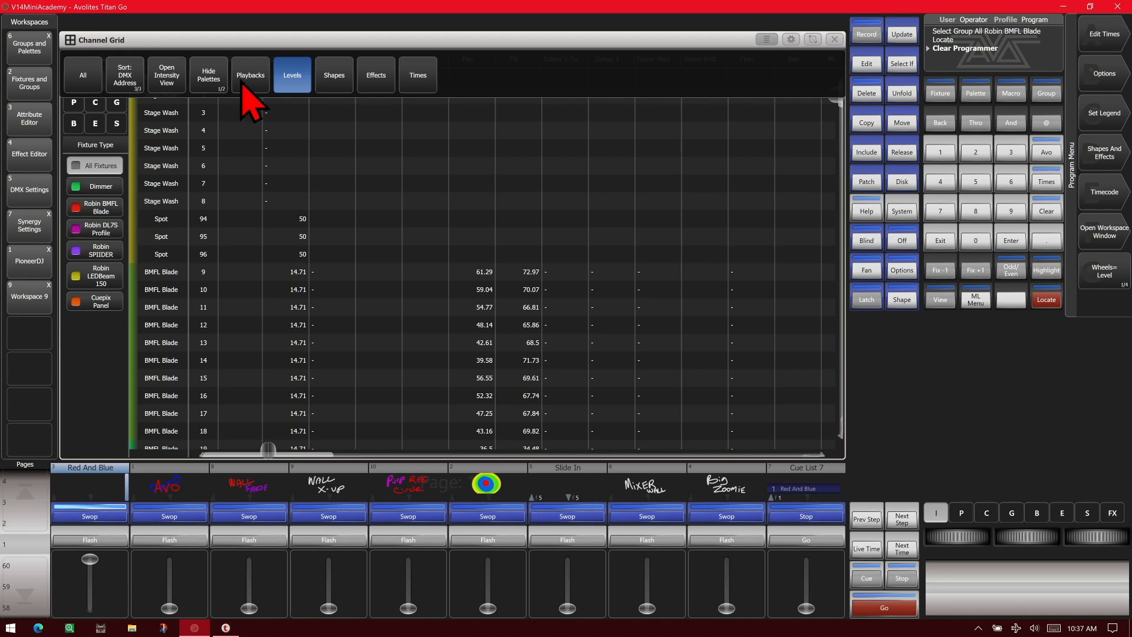
{"action": "left_click", "coordinate": [251, 74]}
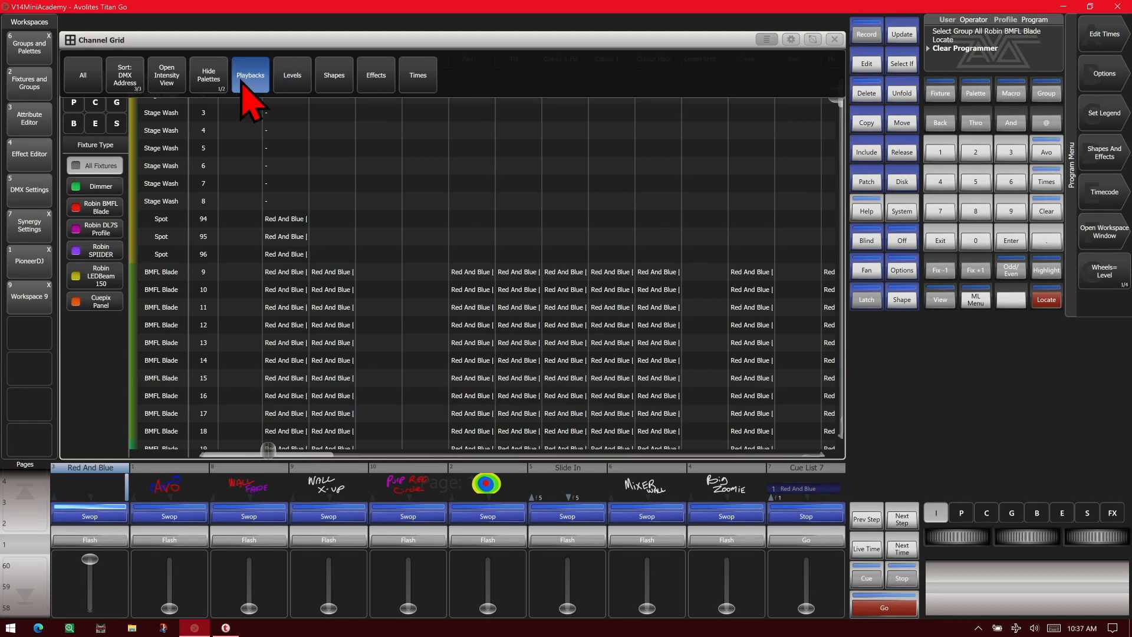
{"action": "mouse_move", "coordinate": [787, 372]}
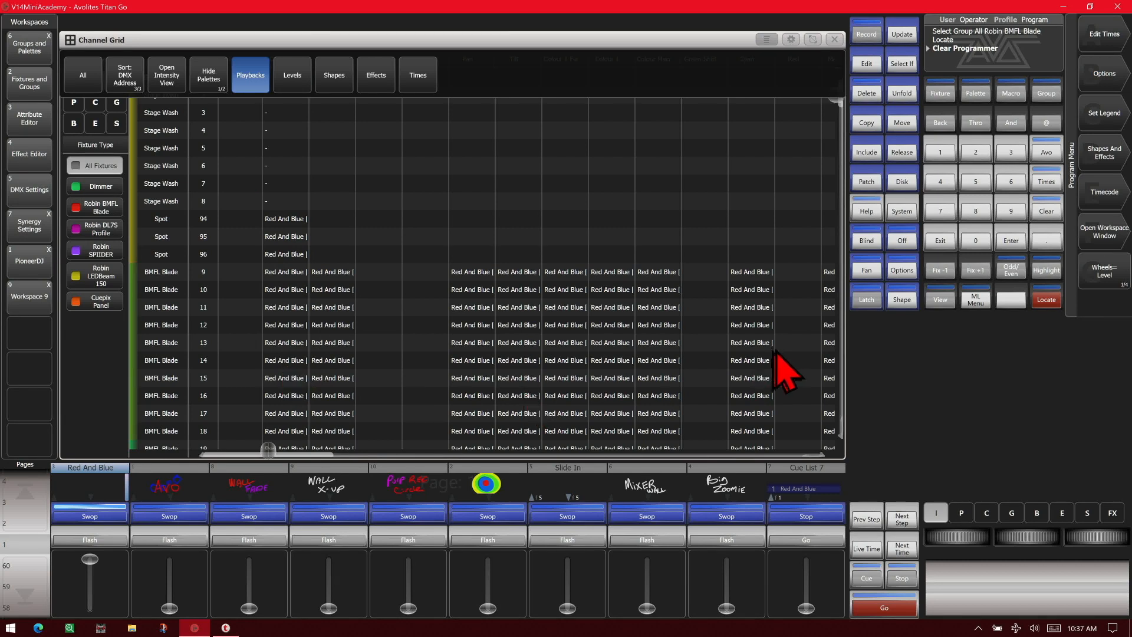
{"action": "left_click", "coordinate": [292, 74]}
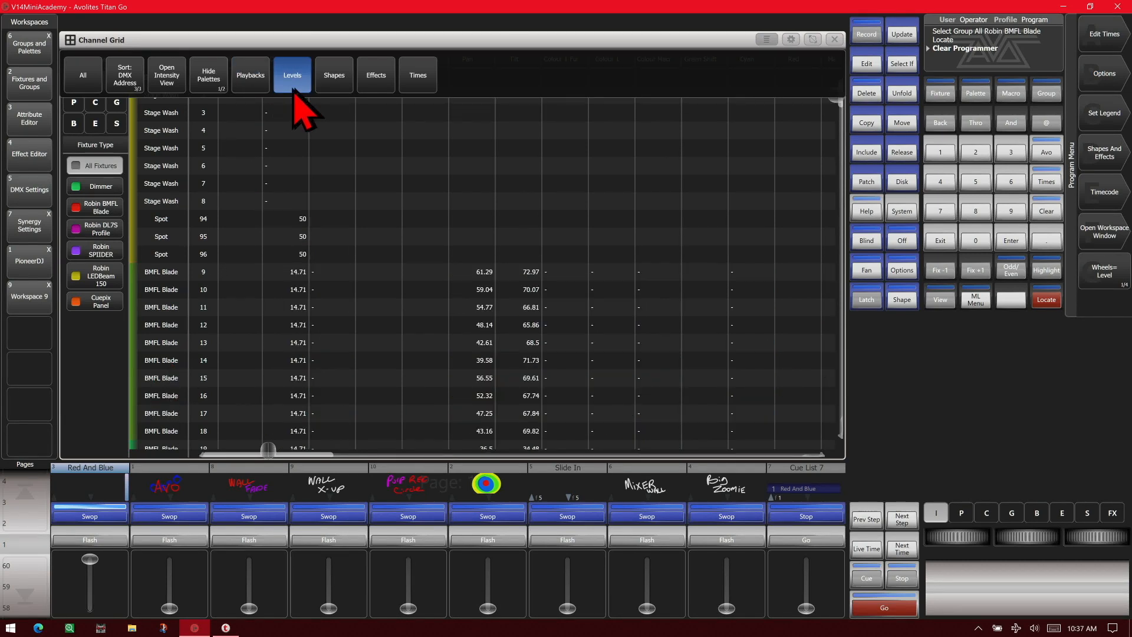
{"action": "left_click", "coordinate": [333, 75]}
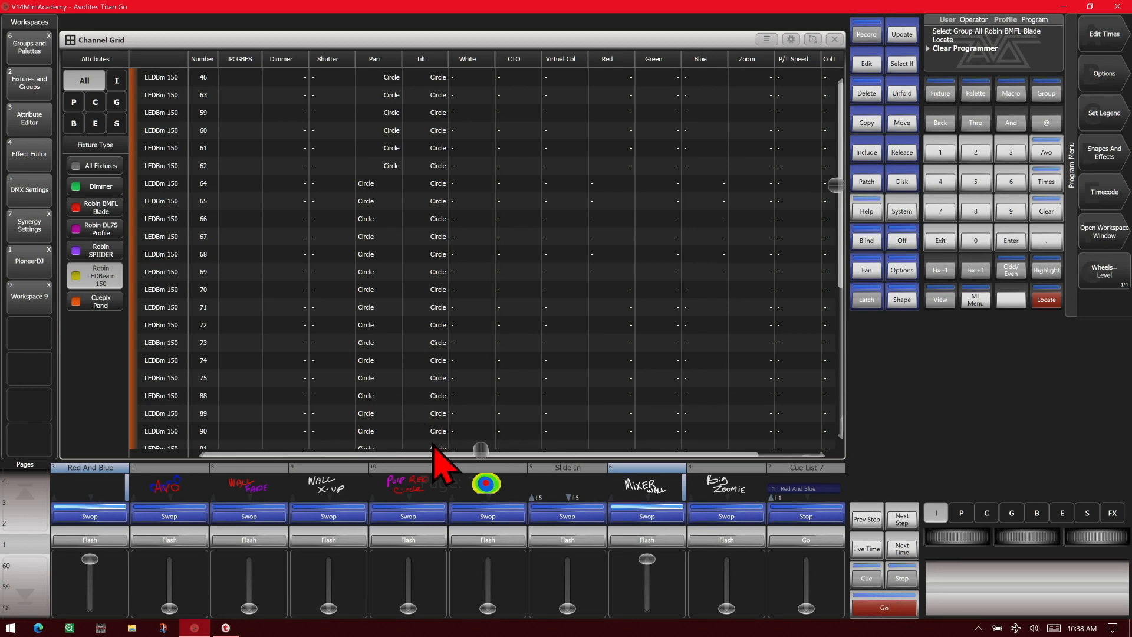
- Switch the grid options to Times view to show per-attribute delay and fade cells
{"action": "left_click", "coordinate": [334, 74]}
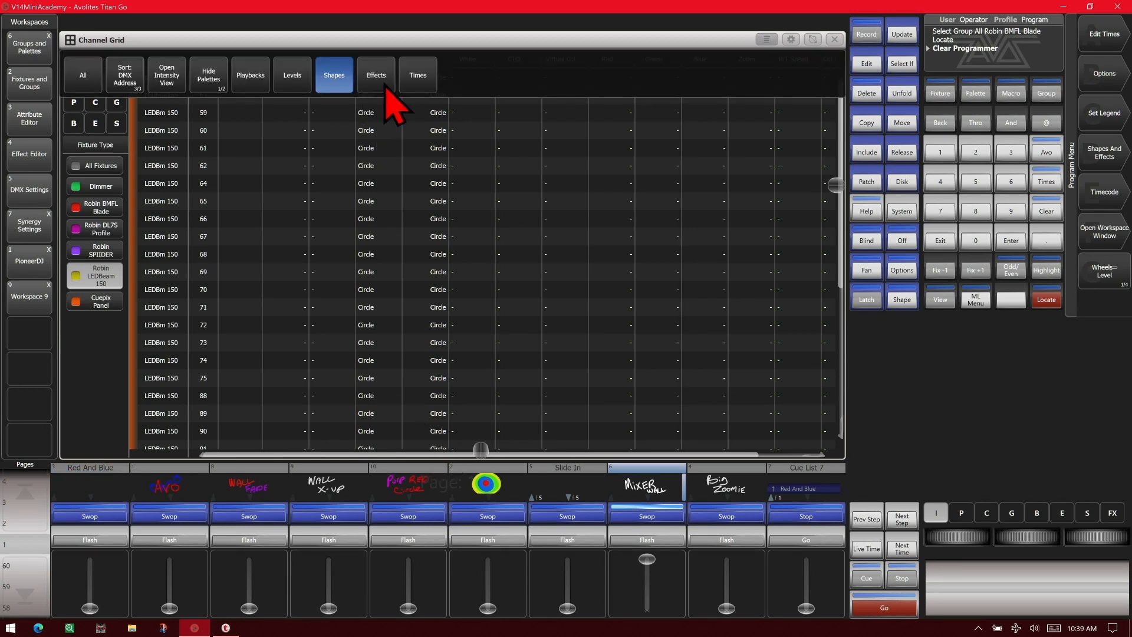
{"action": "left_click", "coordinate": [417, 75]}
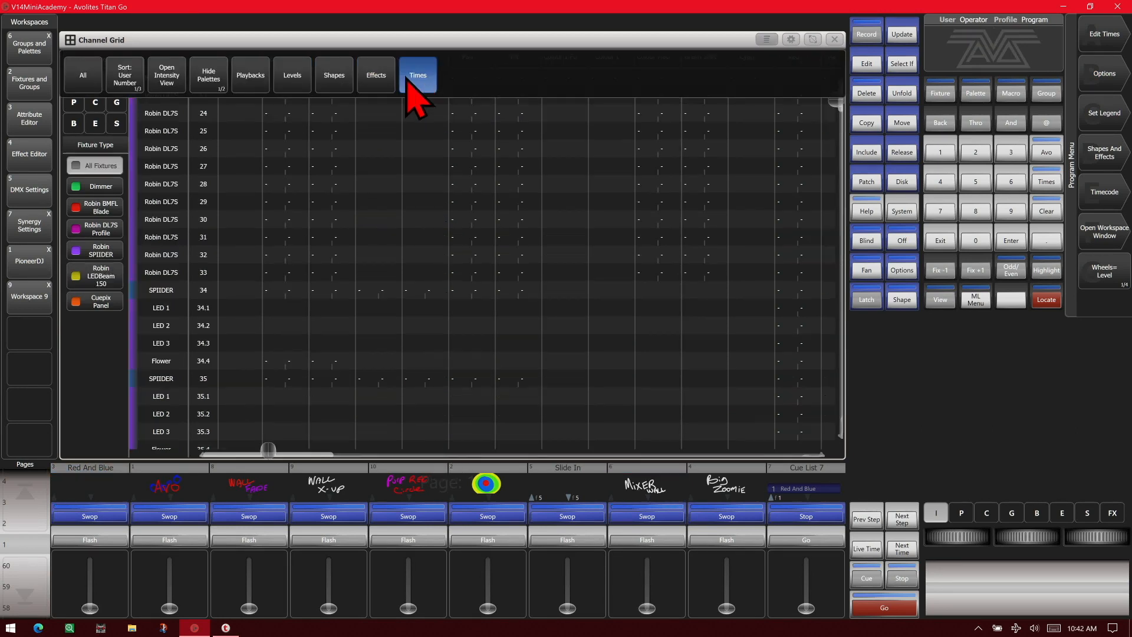
{"action": "left_click", "coordinate": [417, 75]}
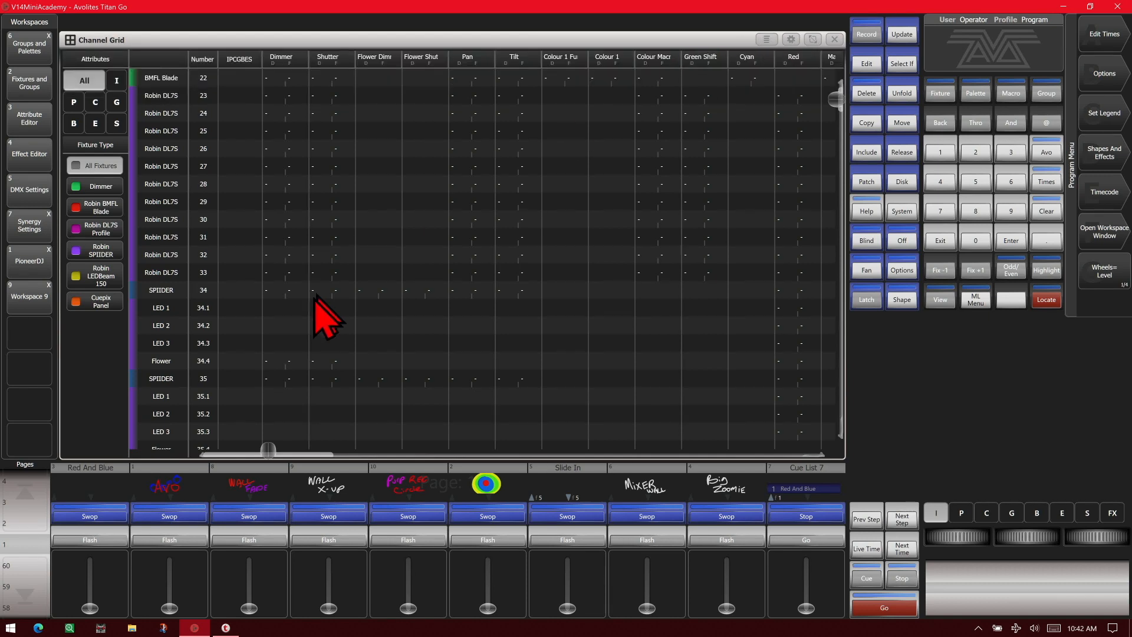